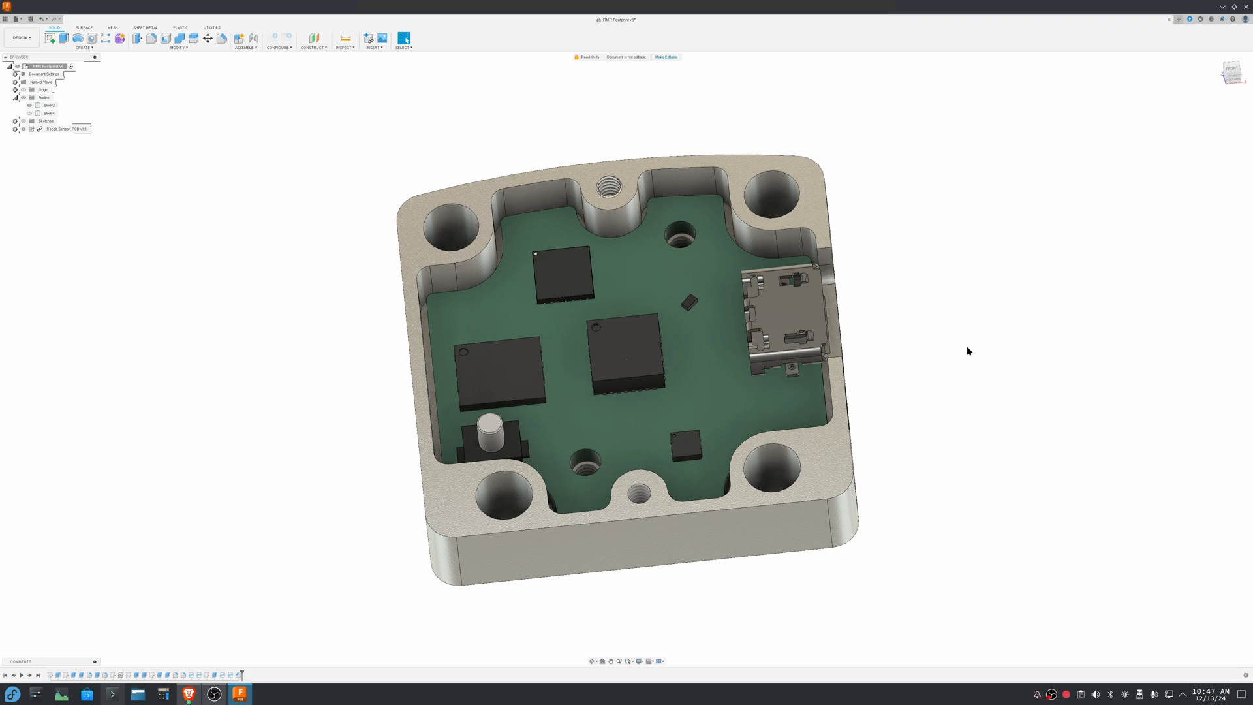
mouse_move(963, 352)
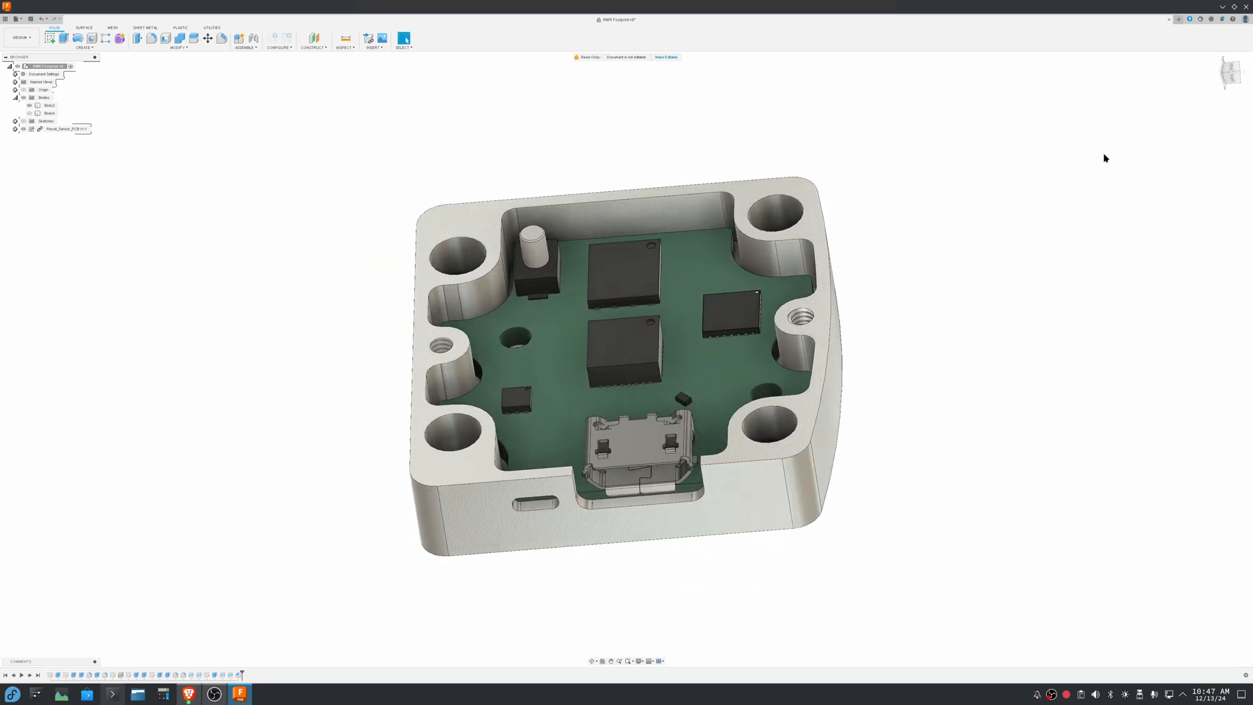
mouse_move(356, 605)
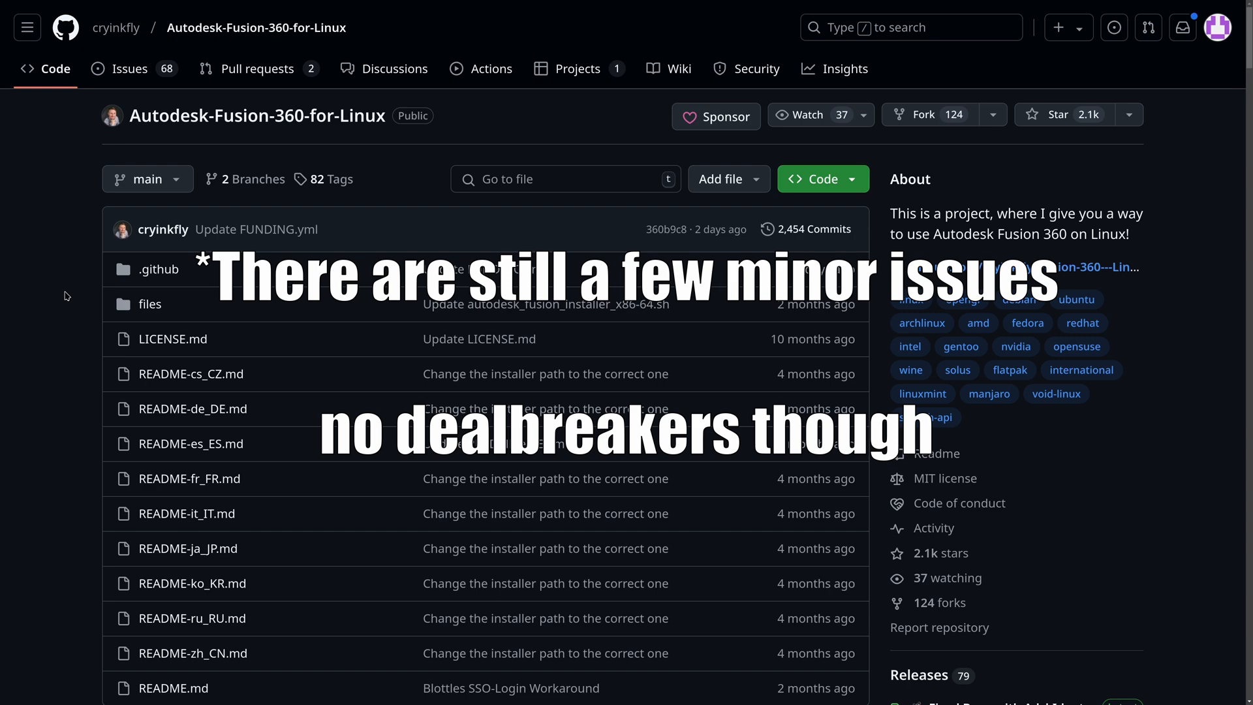
- Open the GitHub wiki's Documentation page and scroll to 'Installing the Installer Package'
click(679, 68)
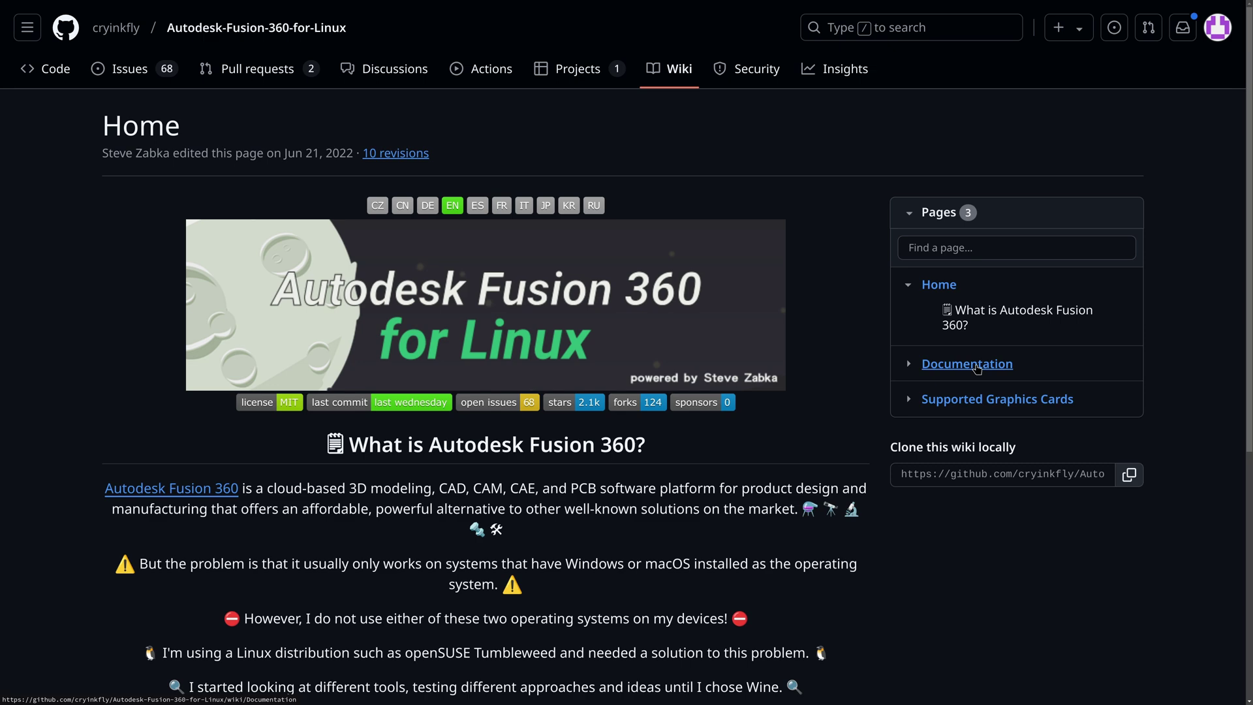
click(965, 364)
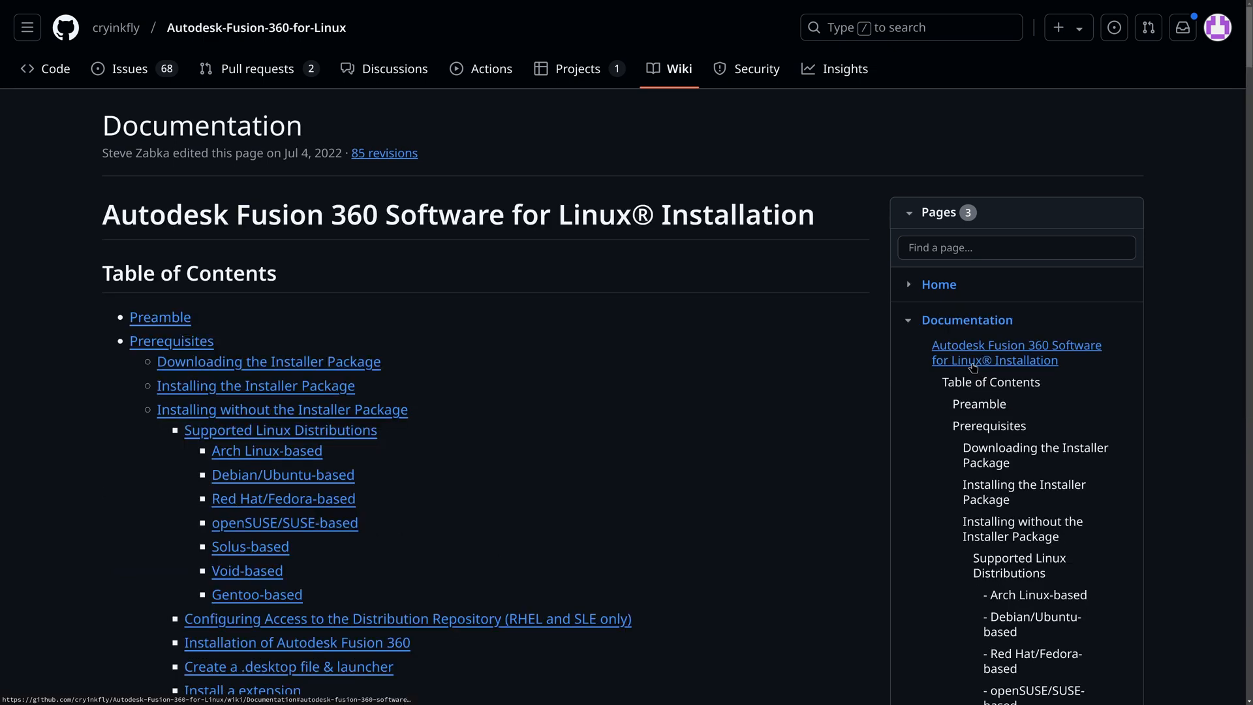
mouse_move(285, 390)
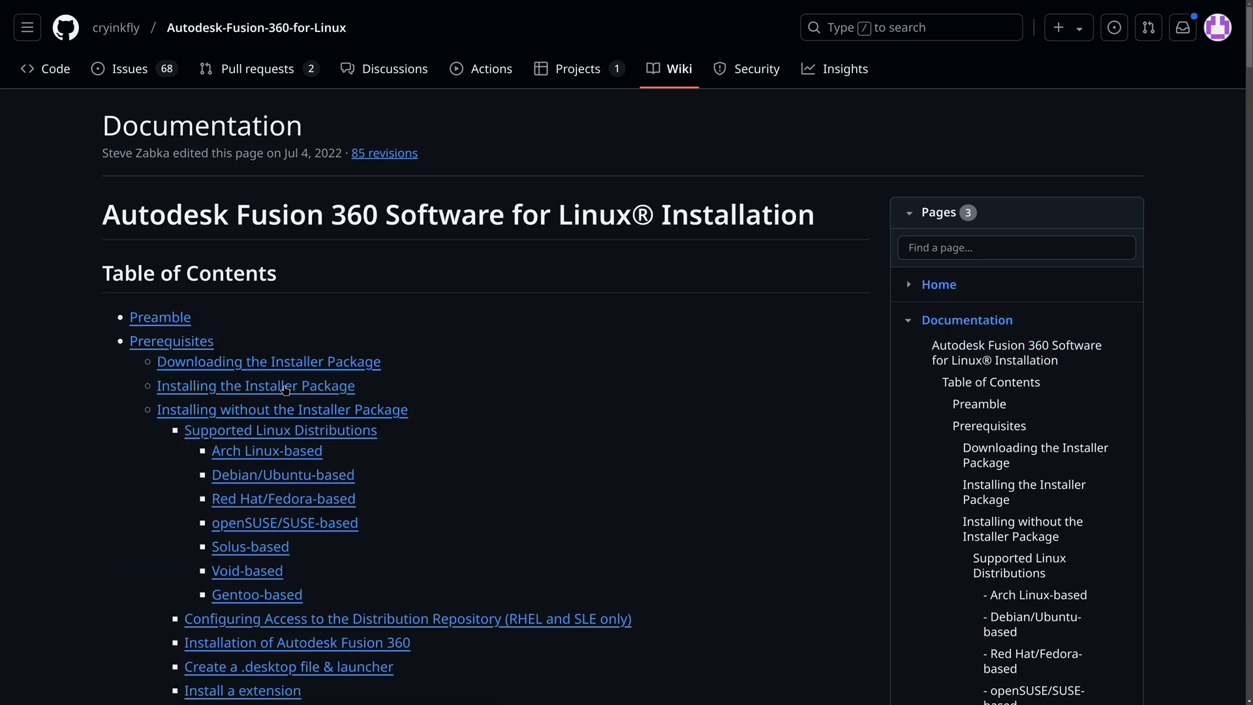
scroll(down, 3)
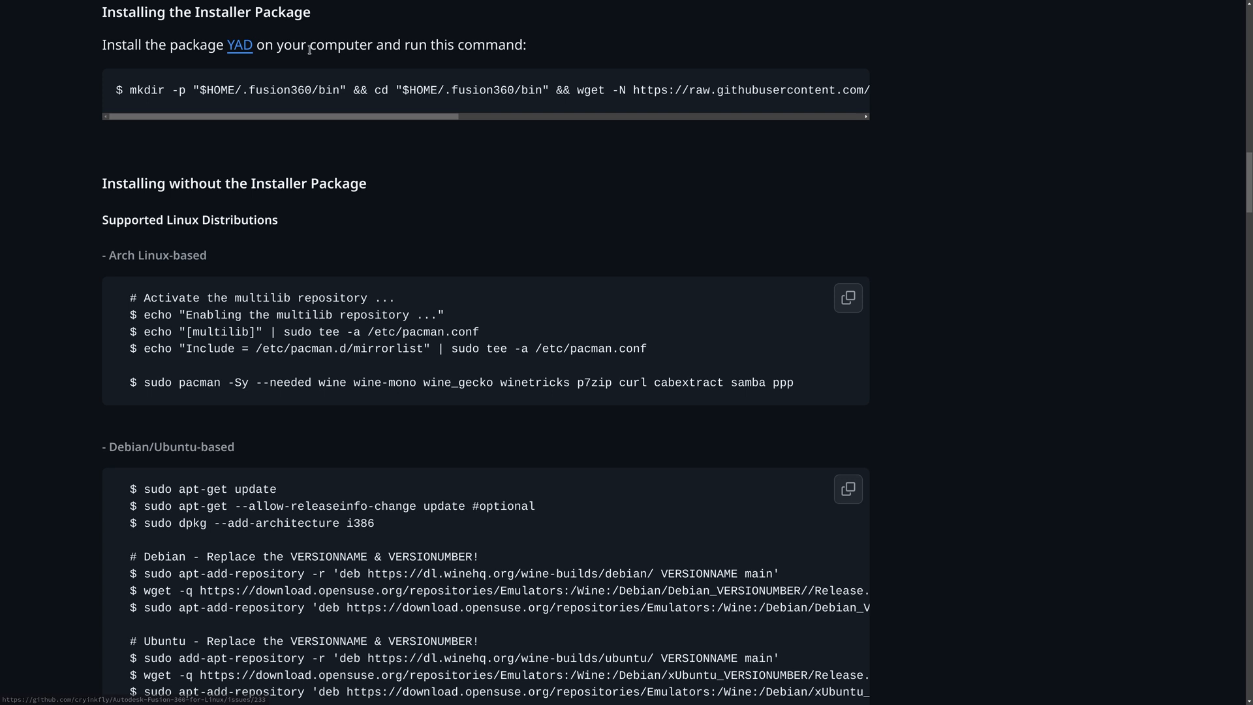
mouse_move(309, 165)
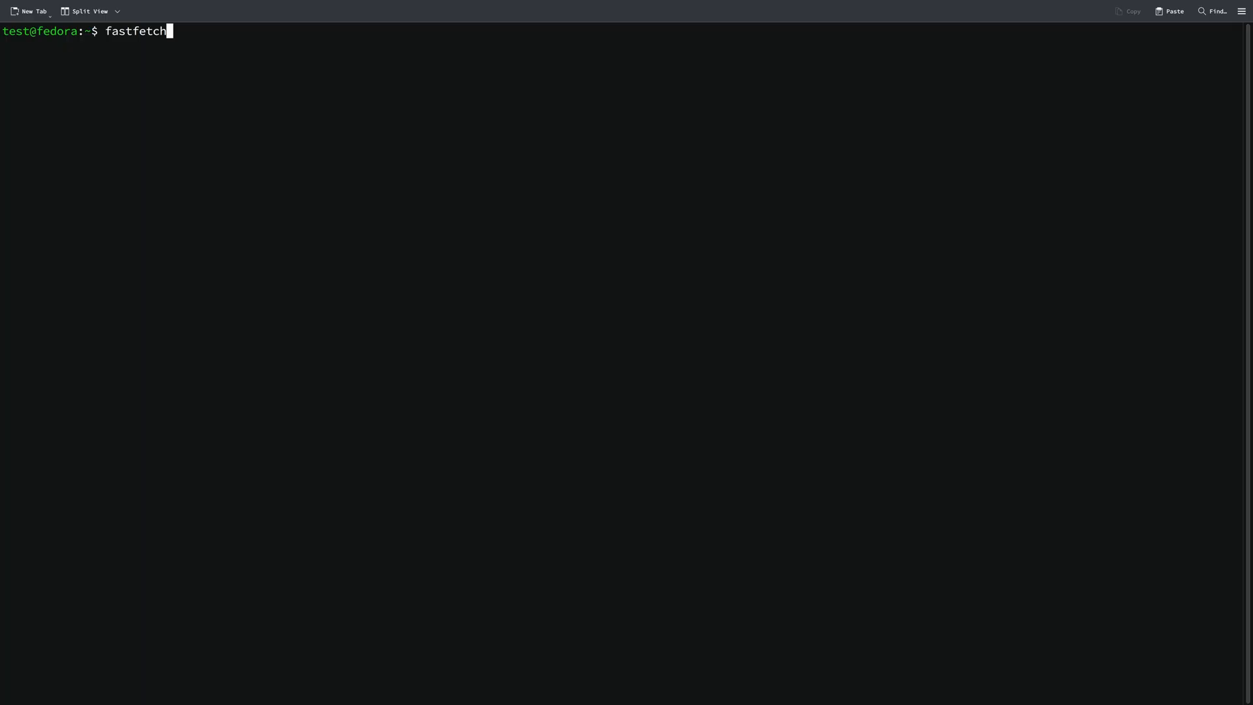
- Run fastfetch to show Fedora 41 system details, then begin typing 'sudo dnf install'
key(Return)
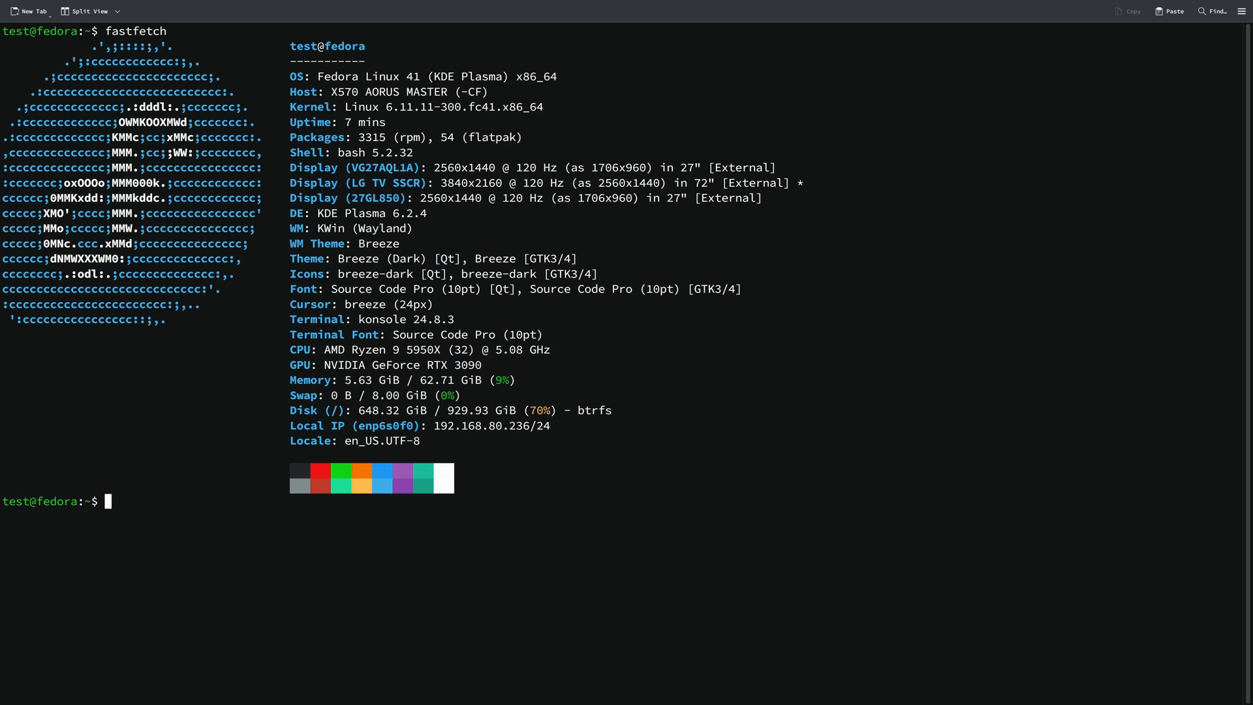
text(sudo dnf install)
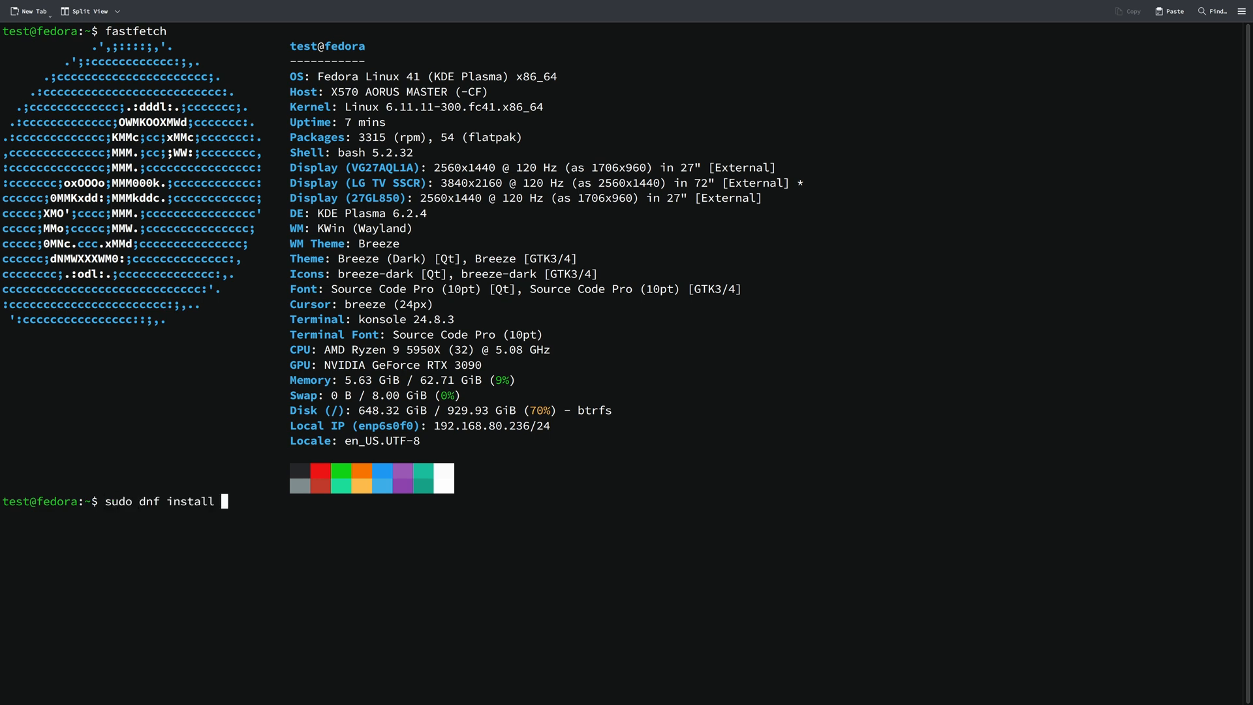
- Install wine, winetricks and yad, confirming the 97-package transaction with y
text(wine winetric)
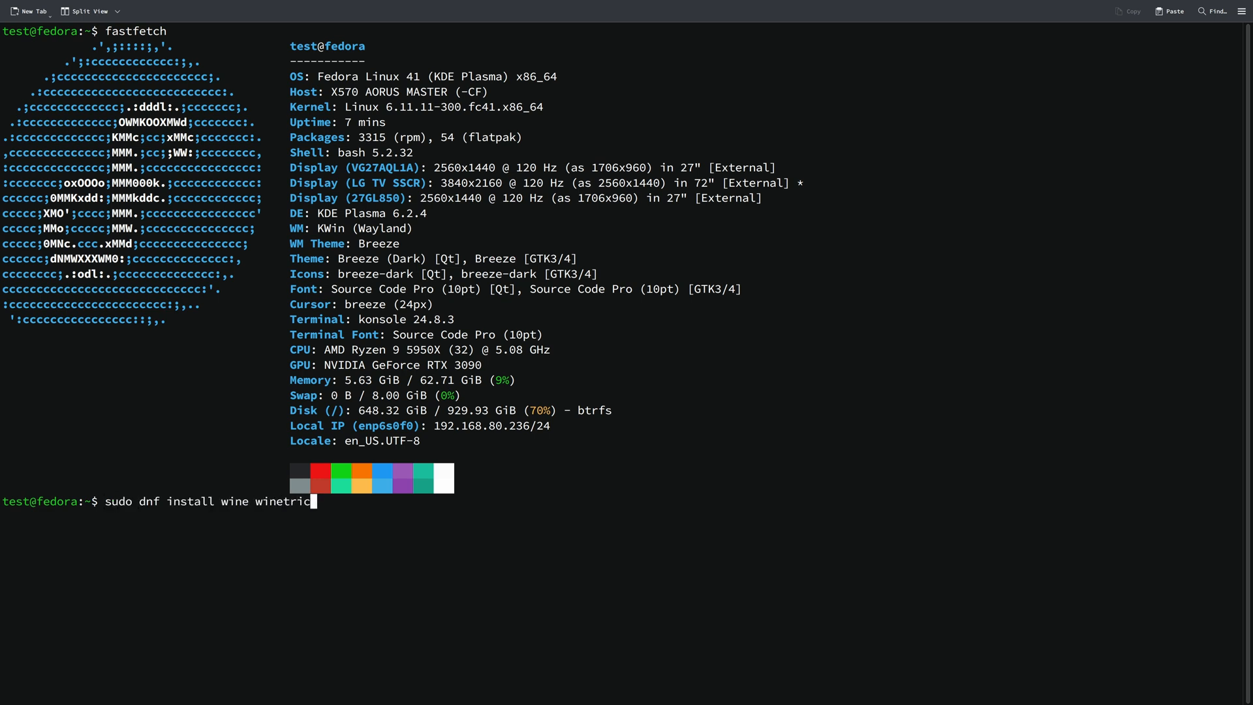
key(Return)
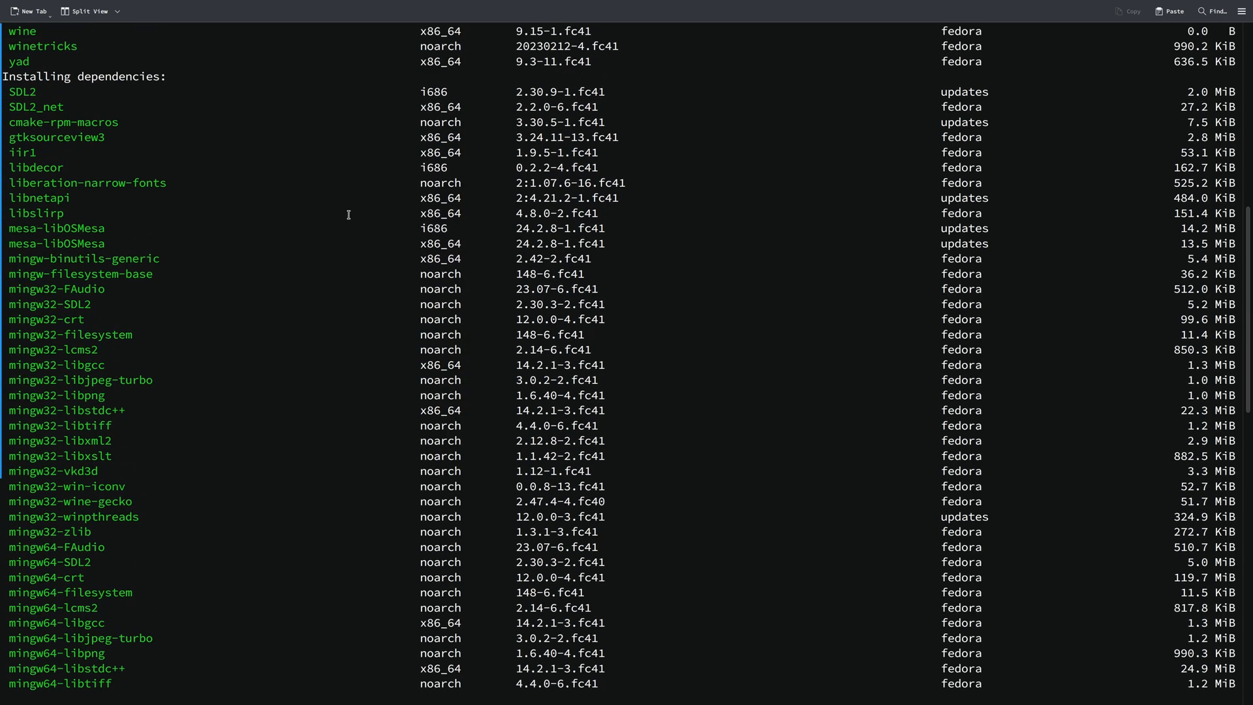
scroll(up, 3)
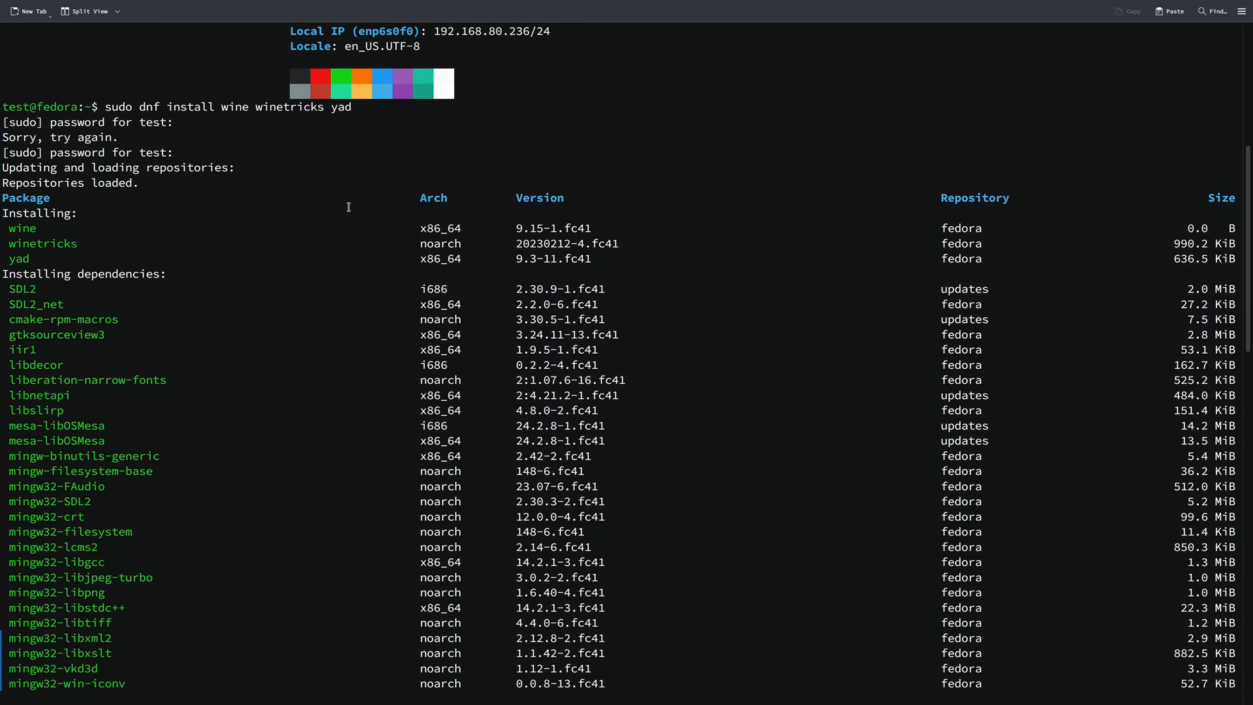
mouse_move(191, 195)
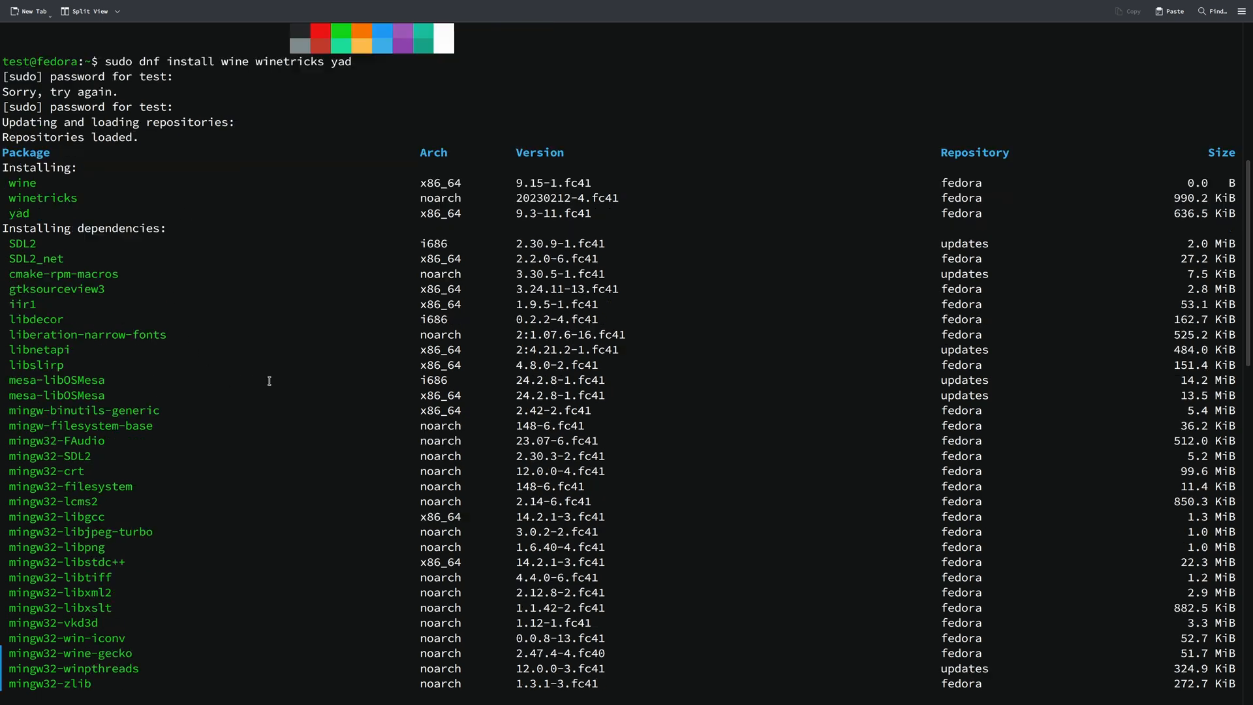
scroll(down, 3)
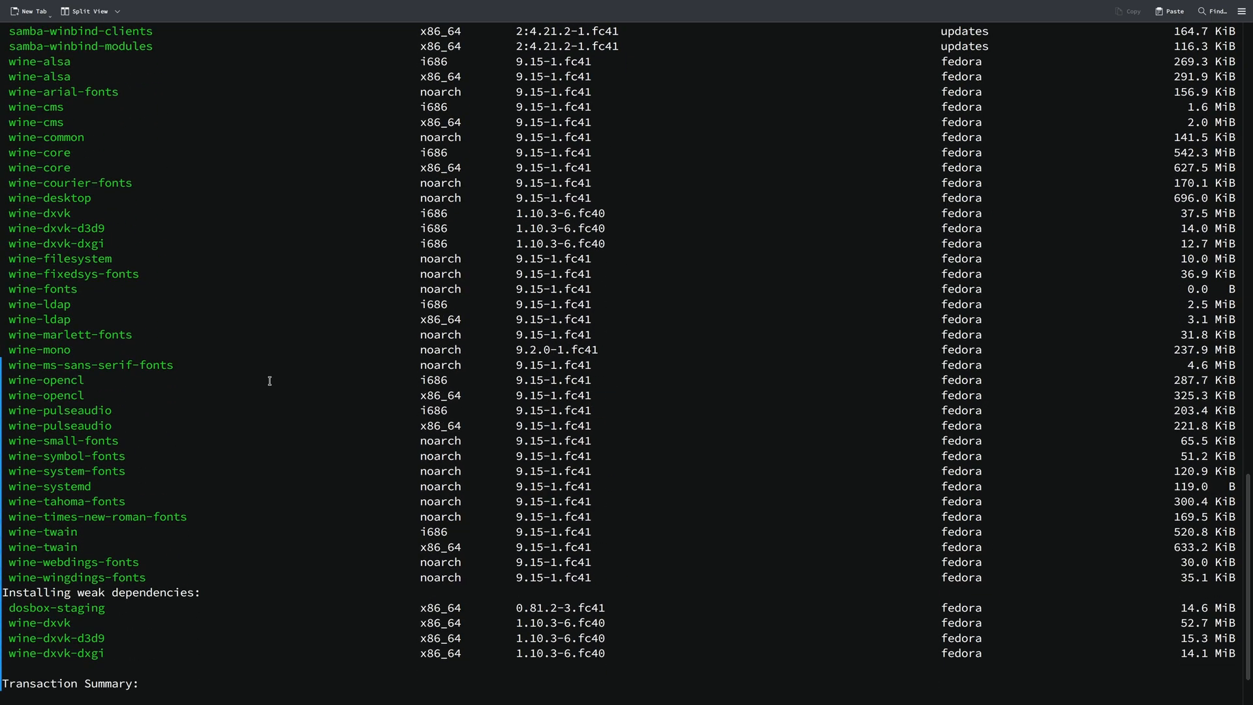
scroll(down, 3)
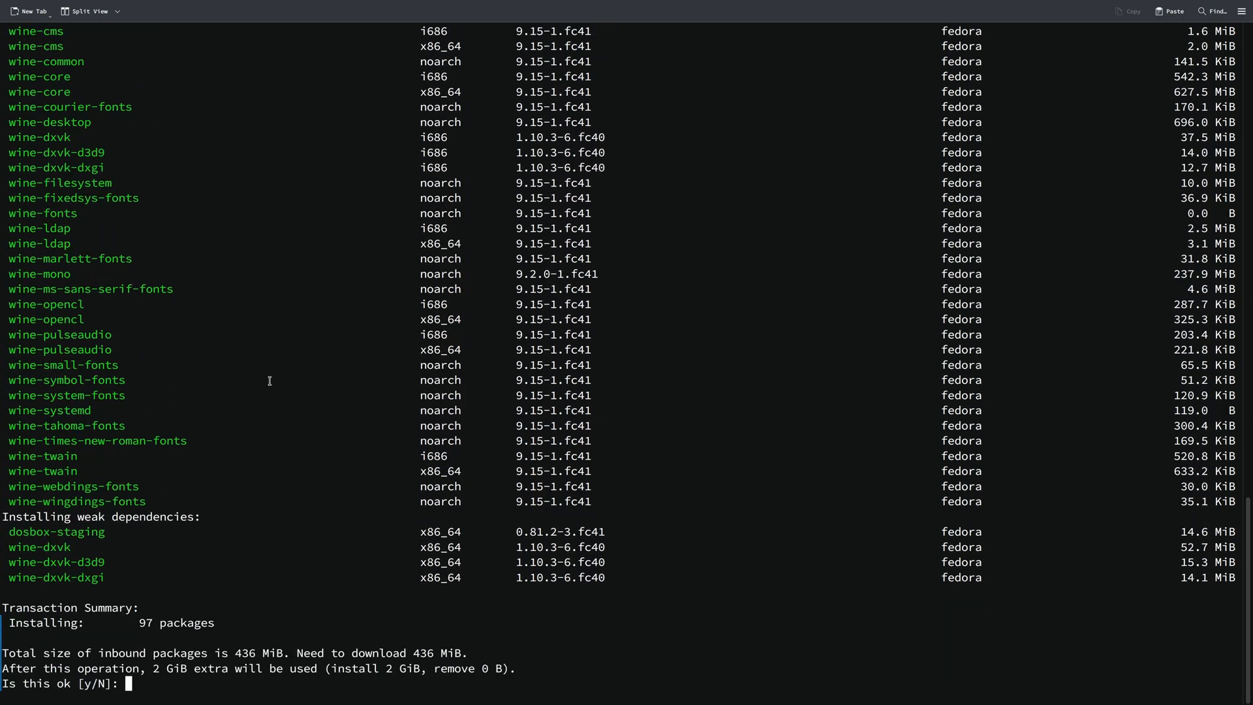
text(y)
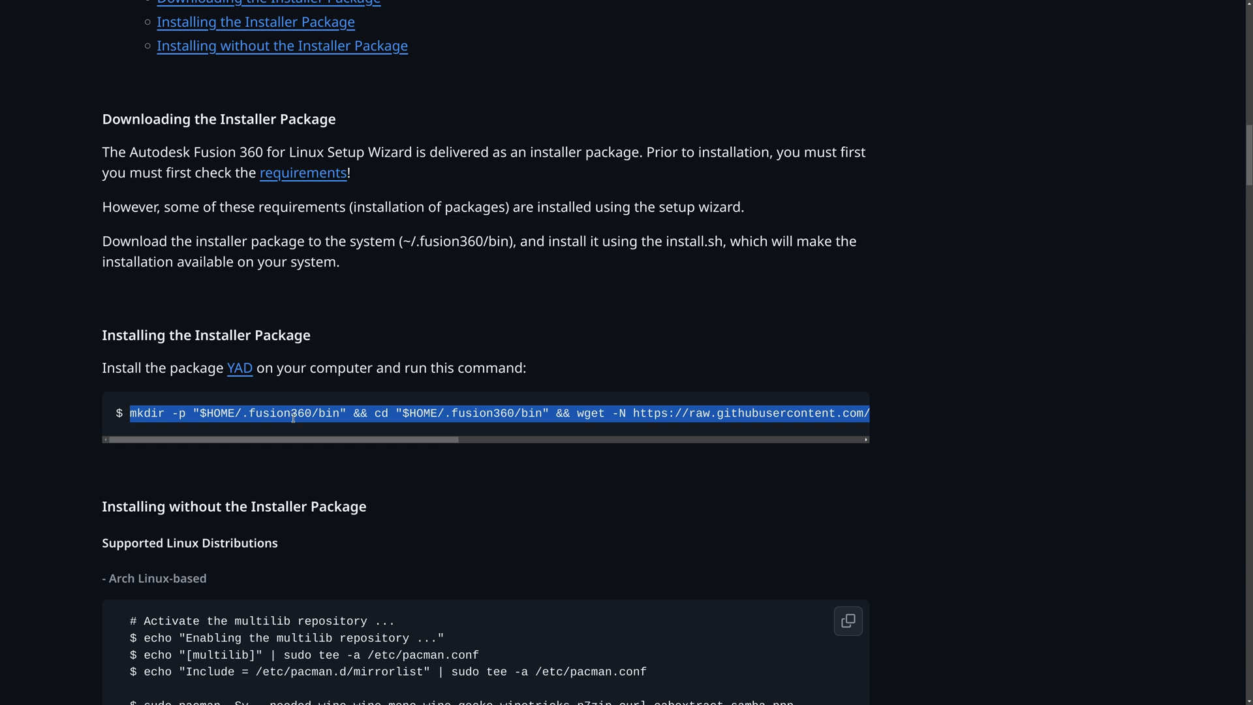
mouse_move(369, 437)
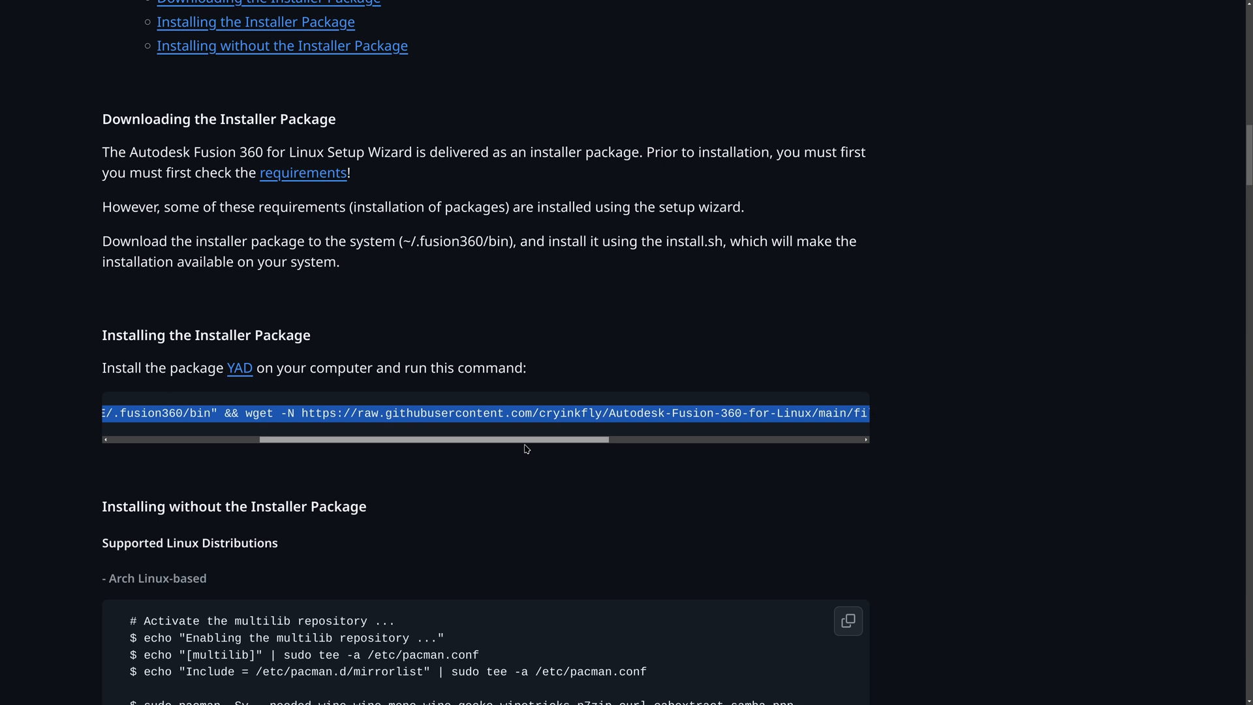
- Scroll the code block to select the full mkdir … install.sh installer command
scroll(right, 3)
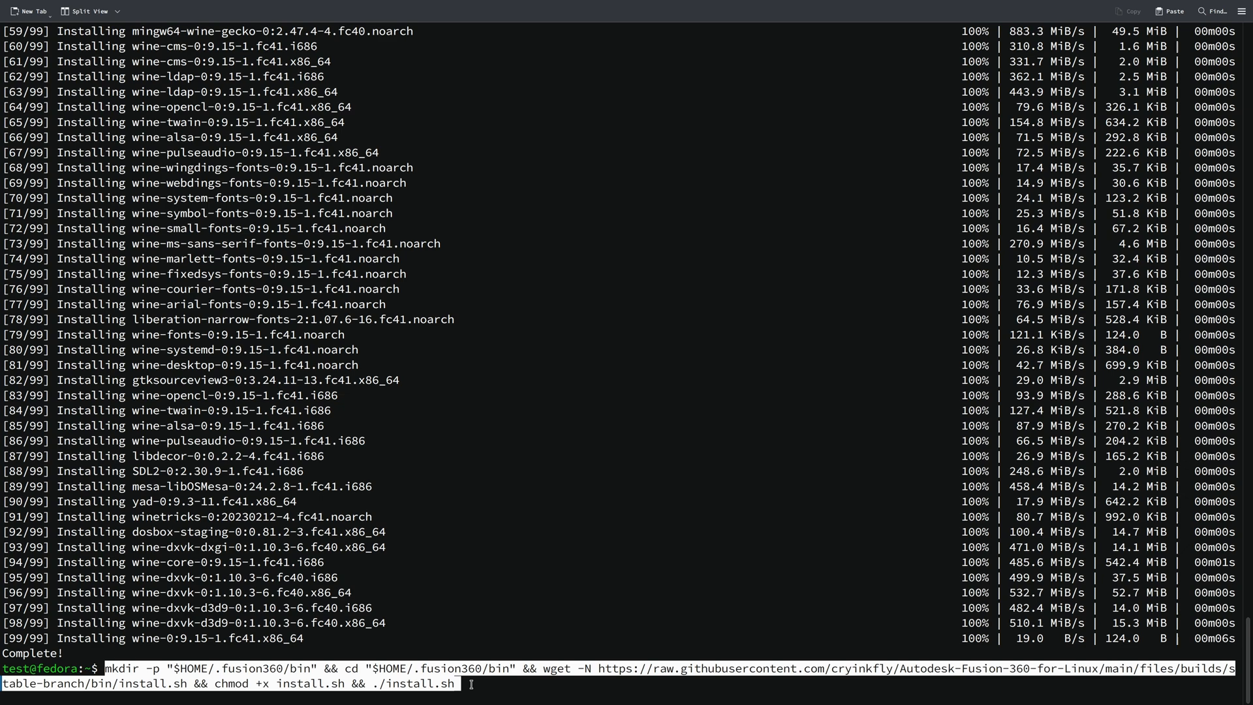
- Run the pasted install.sh command so it downloads files and launches the Setup Wizard
key(Return)
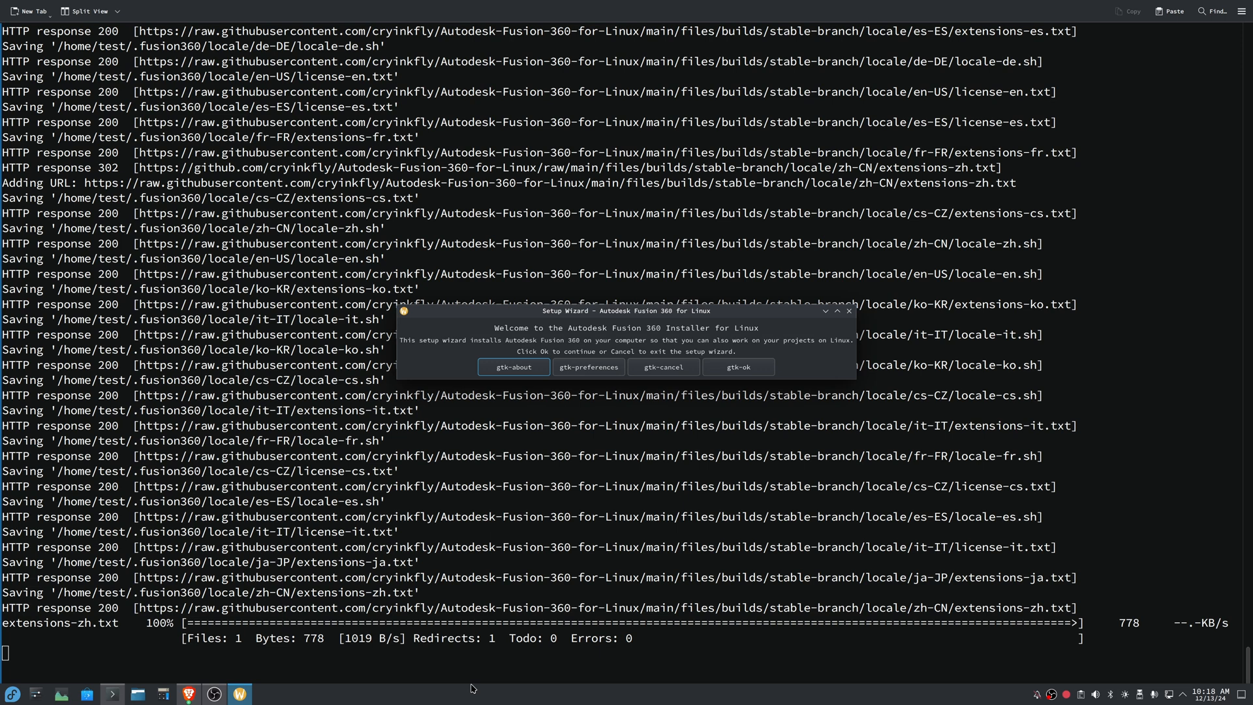
mouse_move(579, 399)
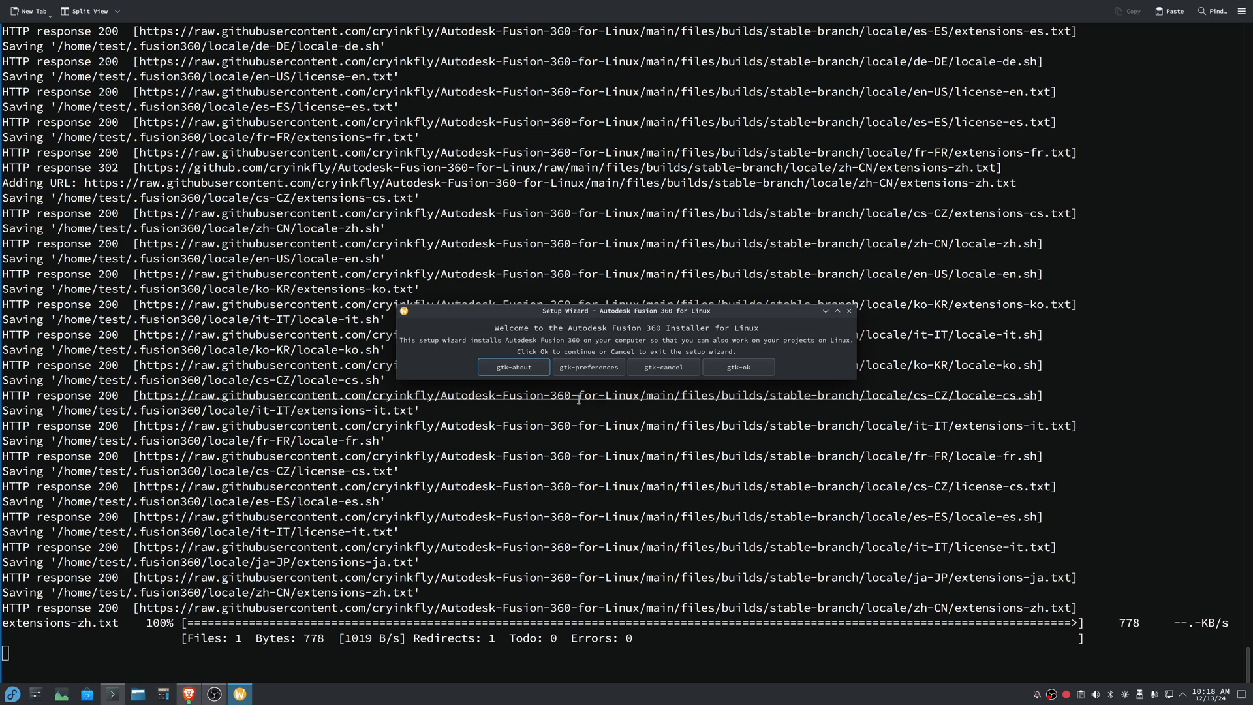
- Pass the welcome screen and confirm English language with the DXVK graphics driver
click(736, 366)
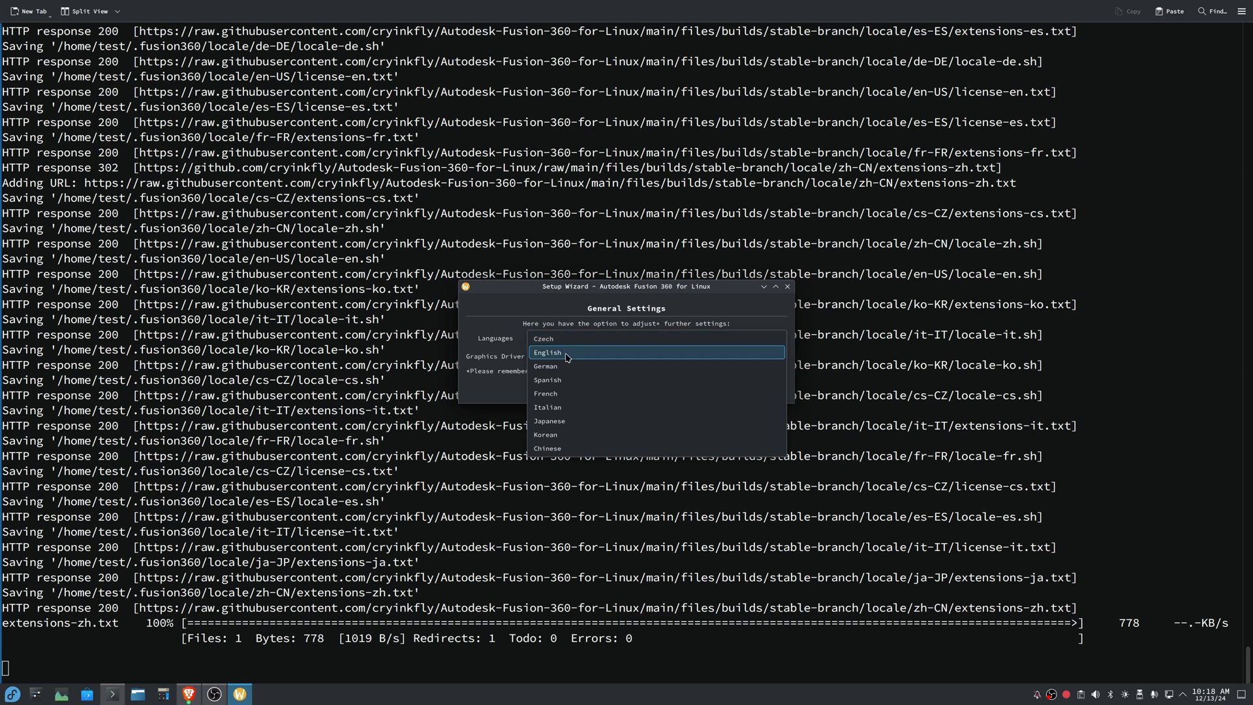
click(547, 352)
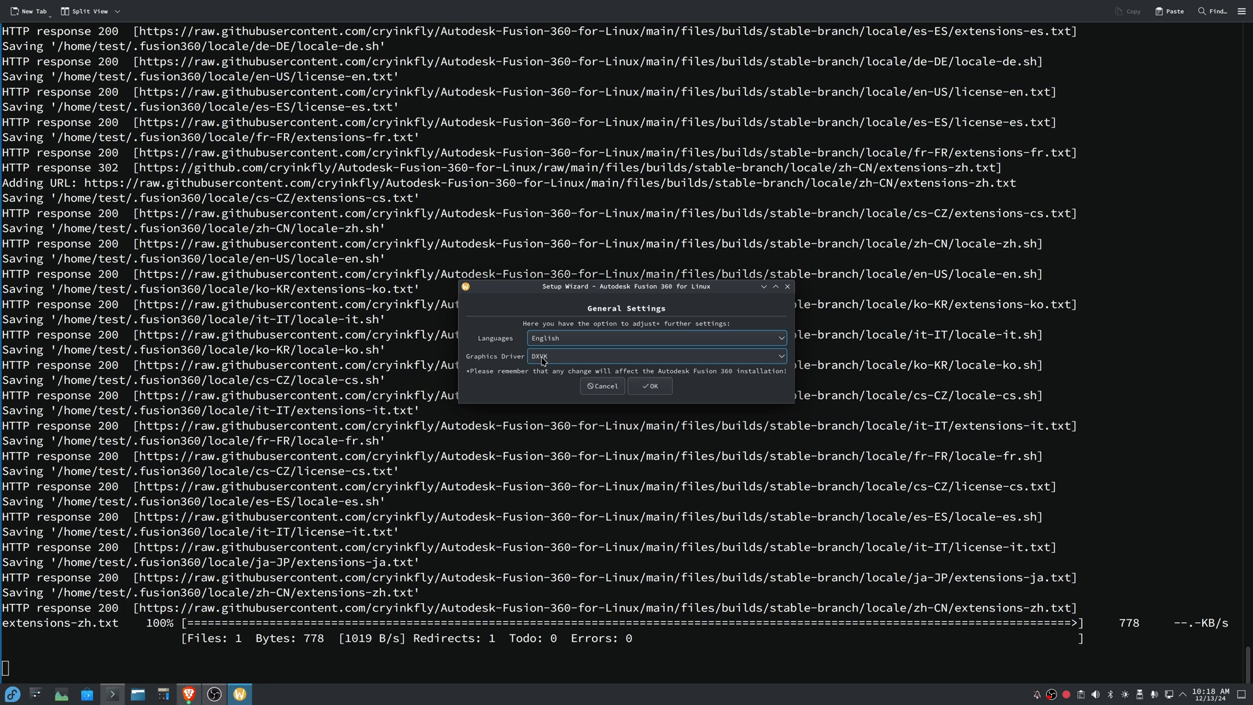
click(650, 385)
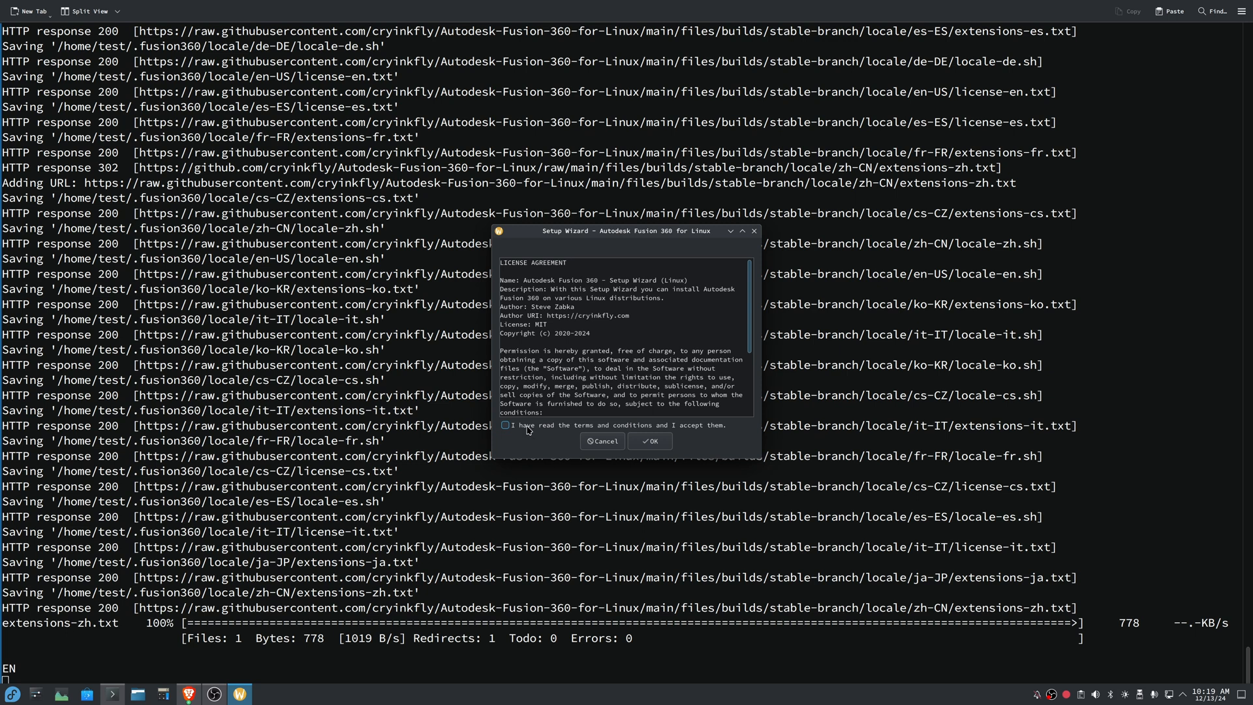
- Accept the terms and conditions and continue to the installation directory step
click(504, 424)
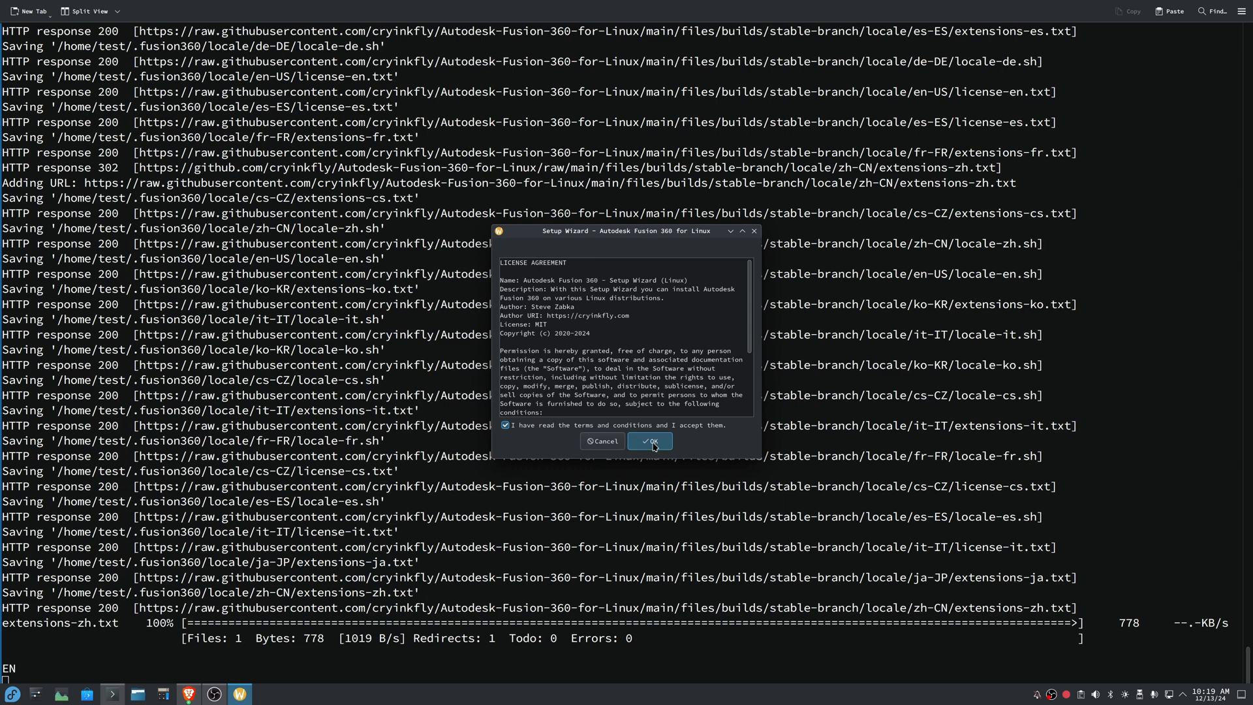
click(649, 440)
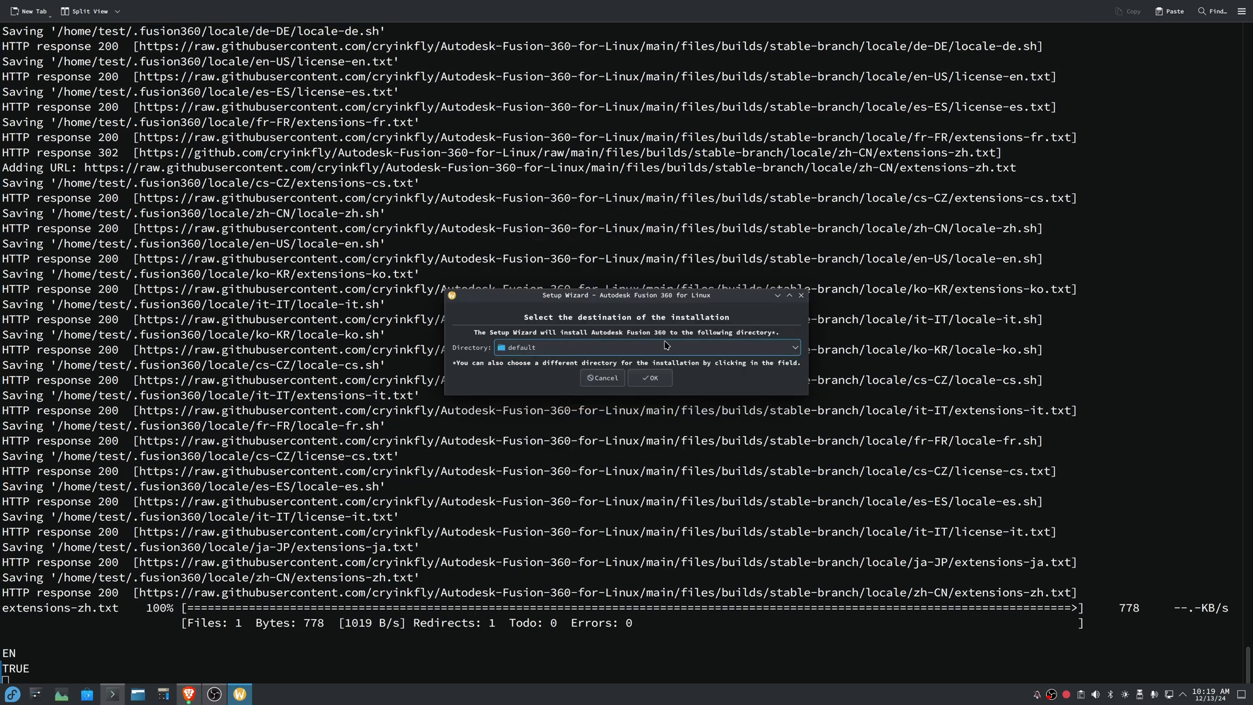
- Keep the default directory, use the already-installed Wine, and dismiss the success message
click(649, 377)
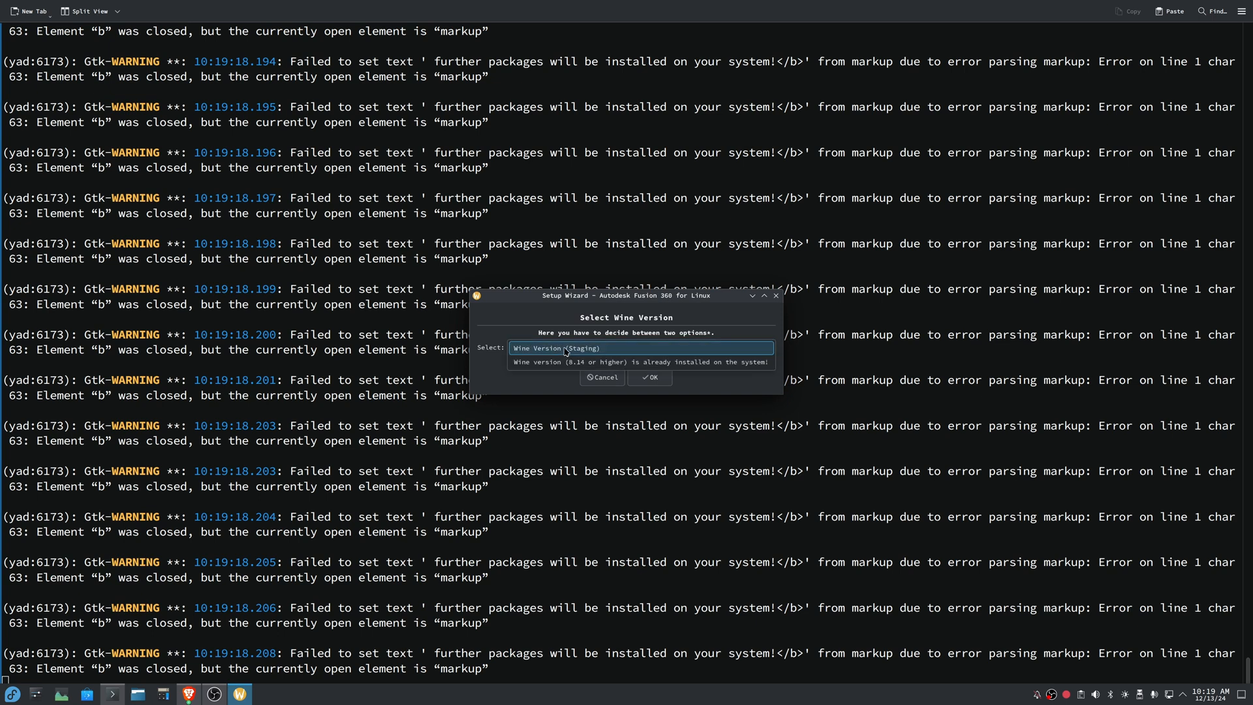
click(639, 361)
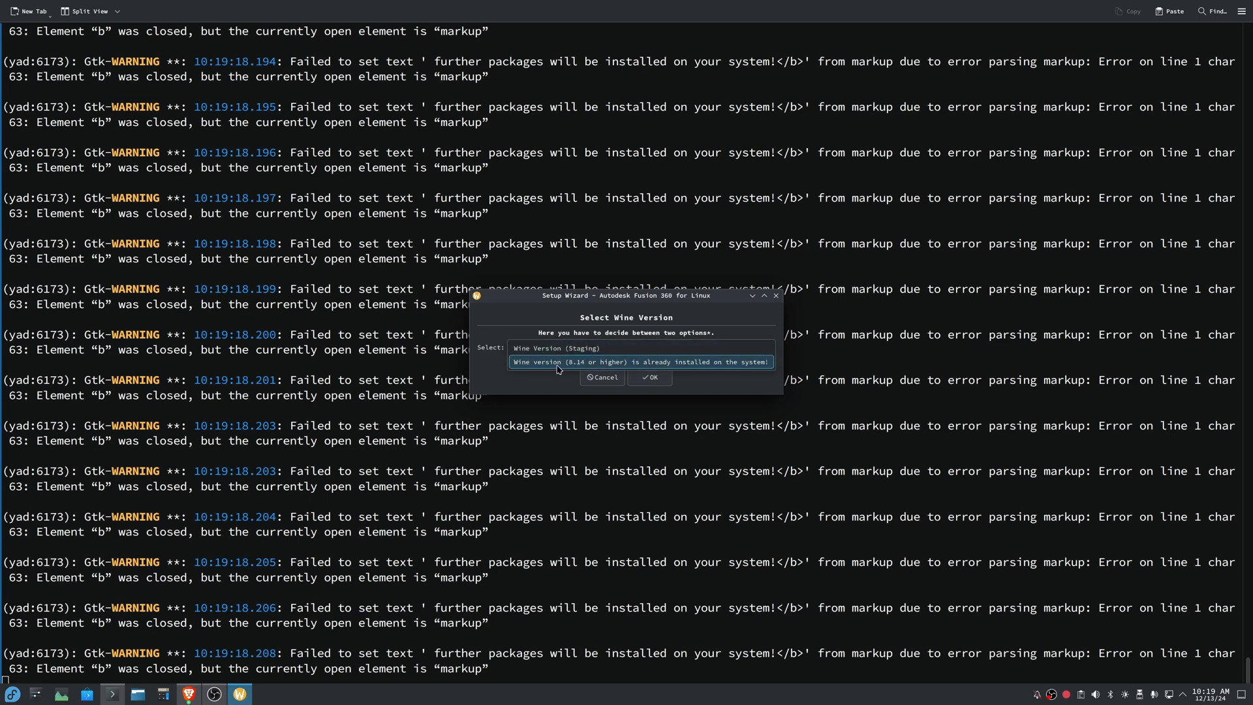
mouse_move(694, 366)
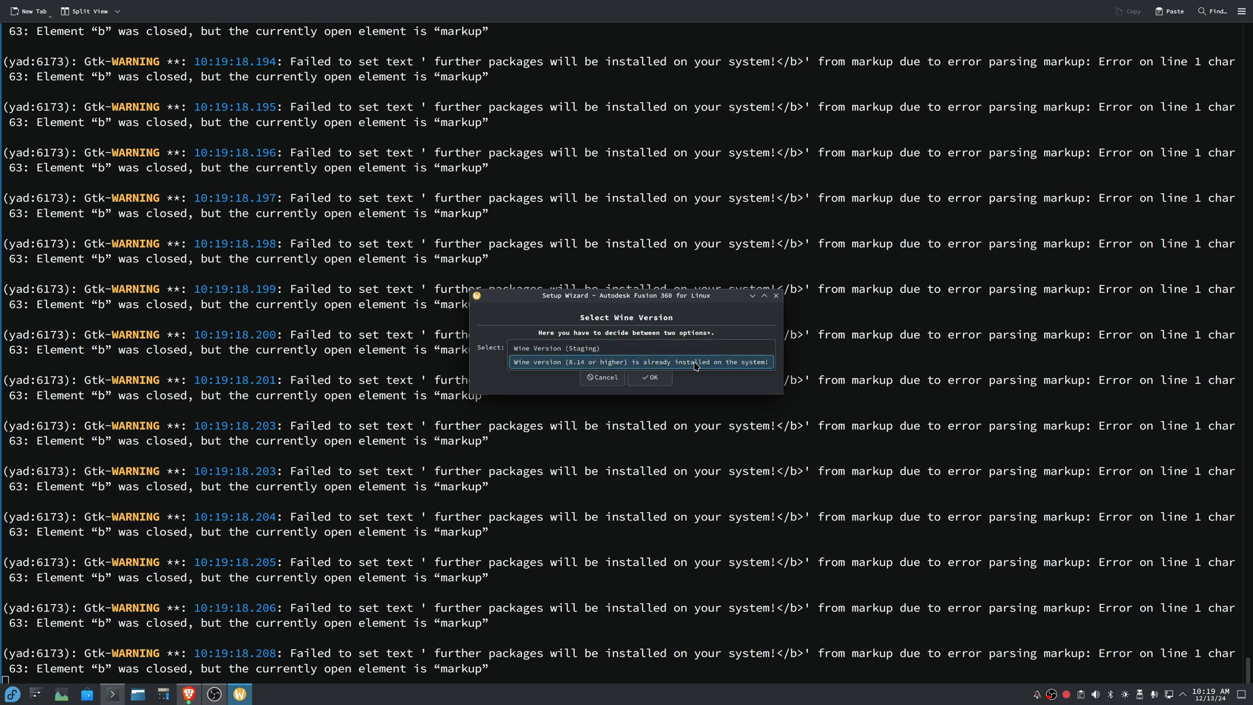
click(639, 348)
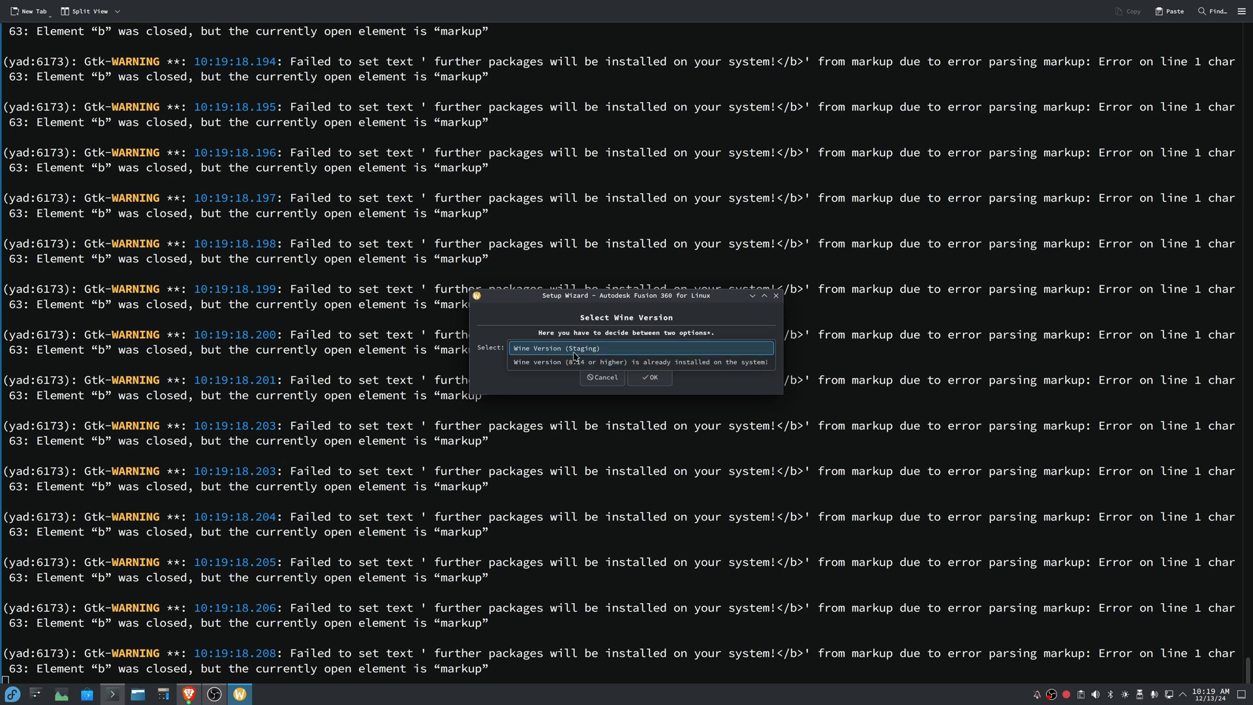
click(640, 361)
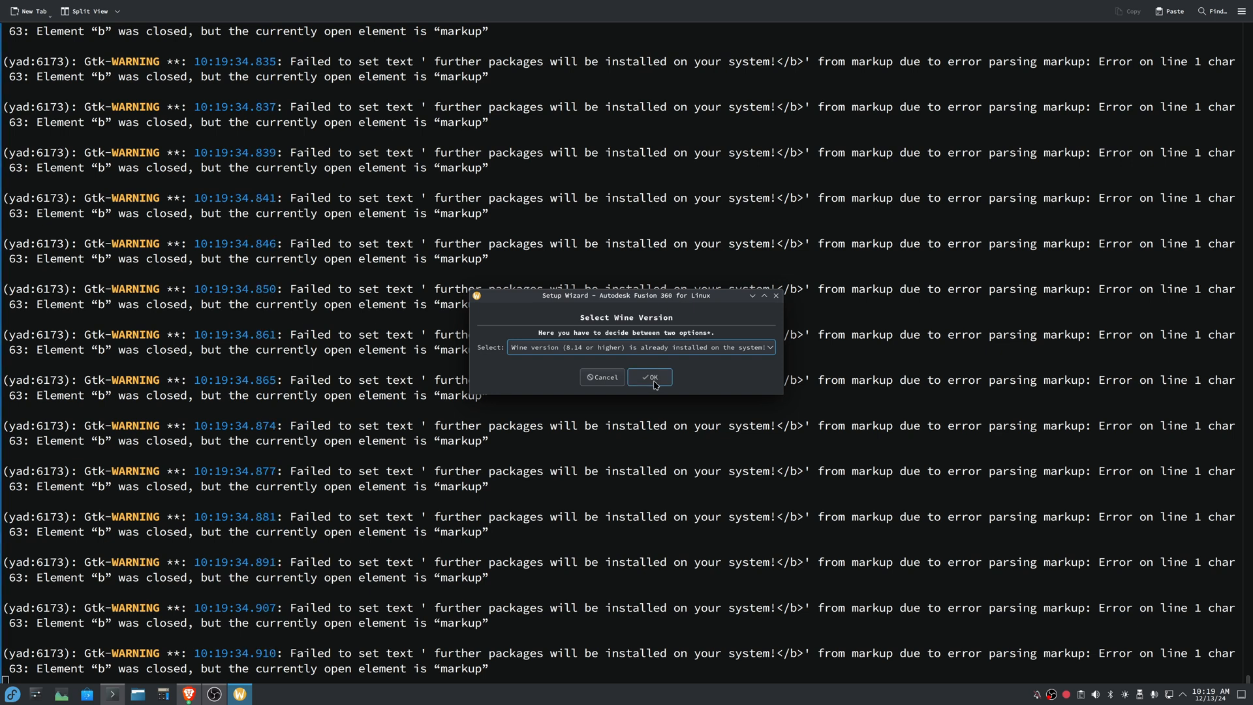
click(648, 377)
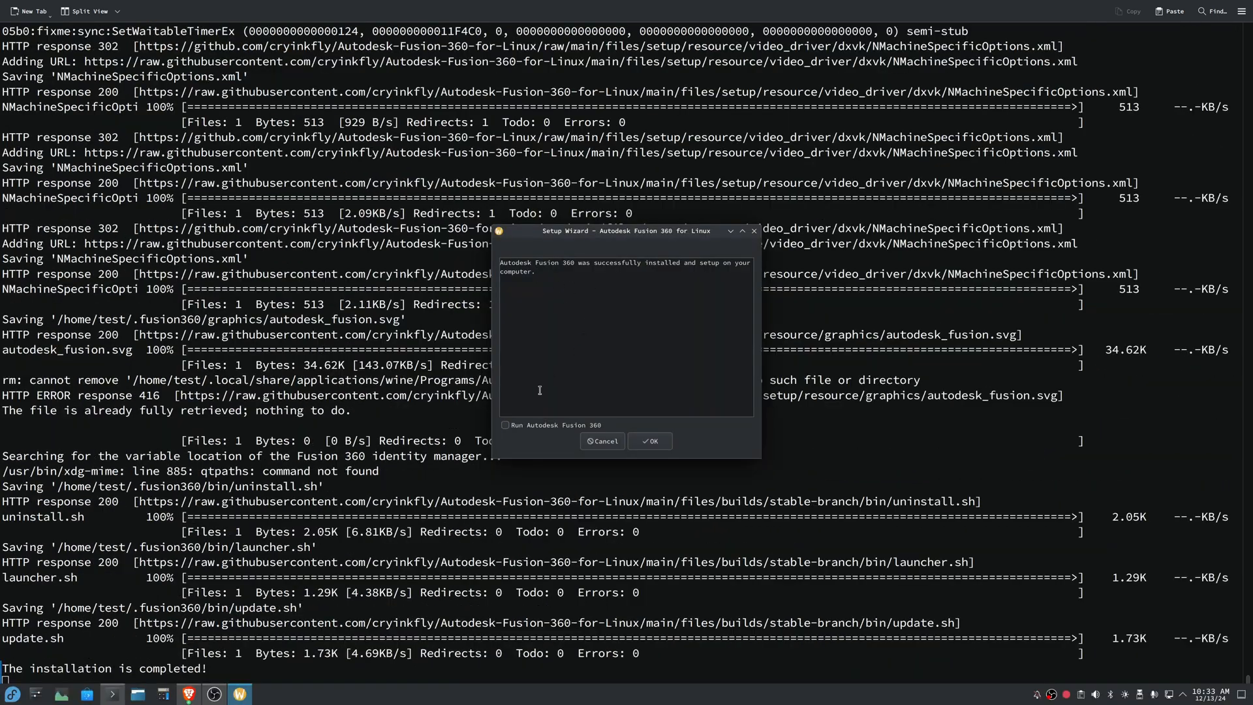
click(650, 441)
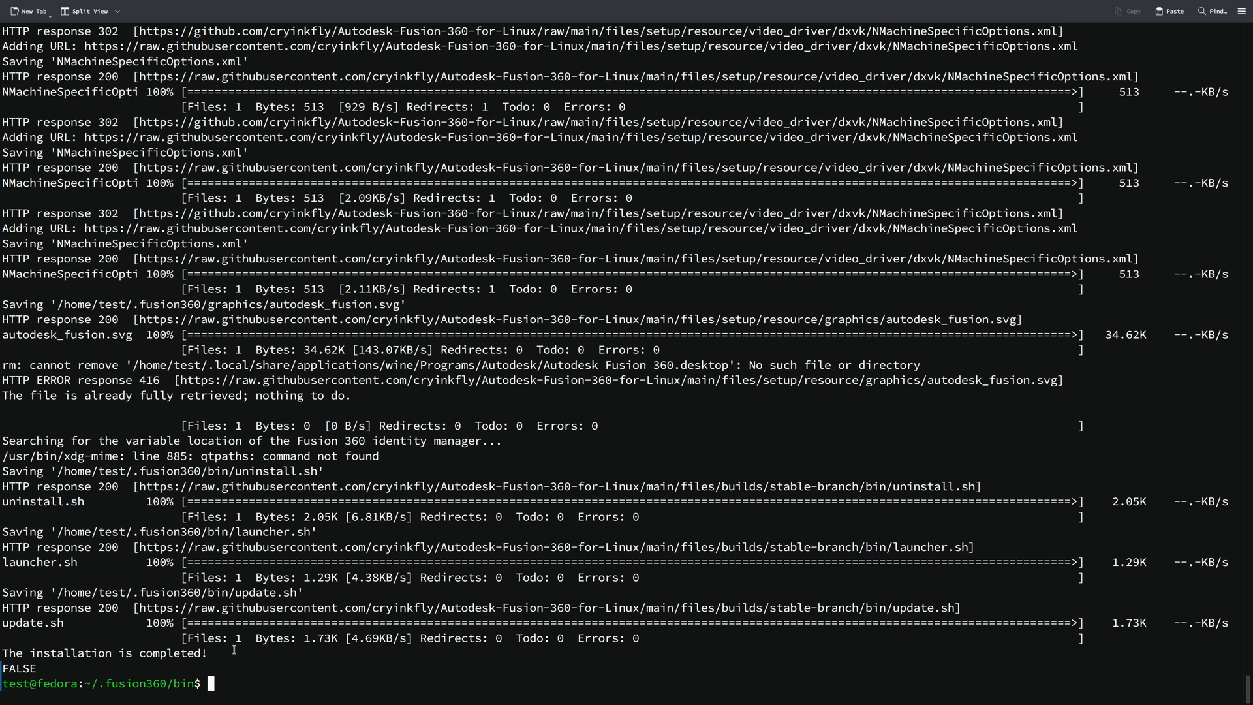
click(11, 694)
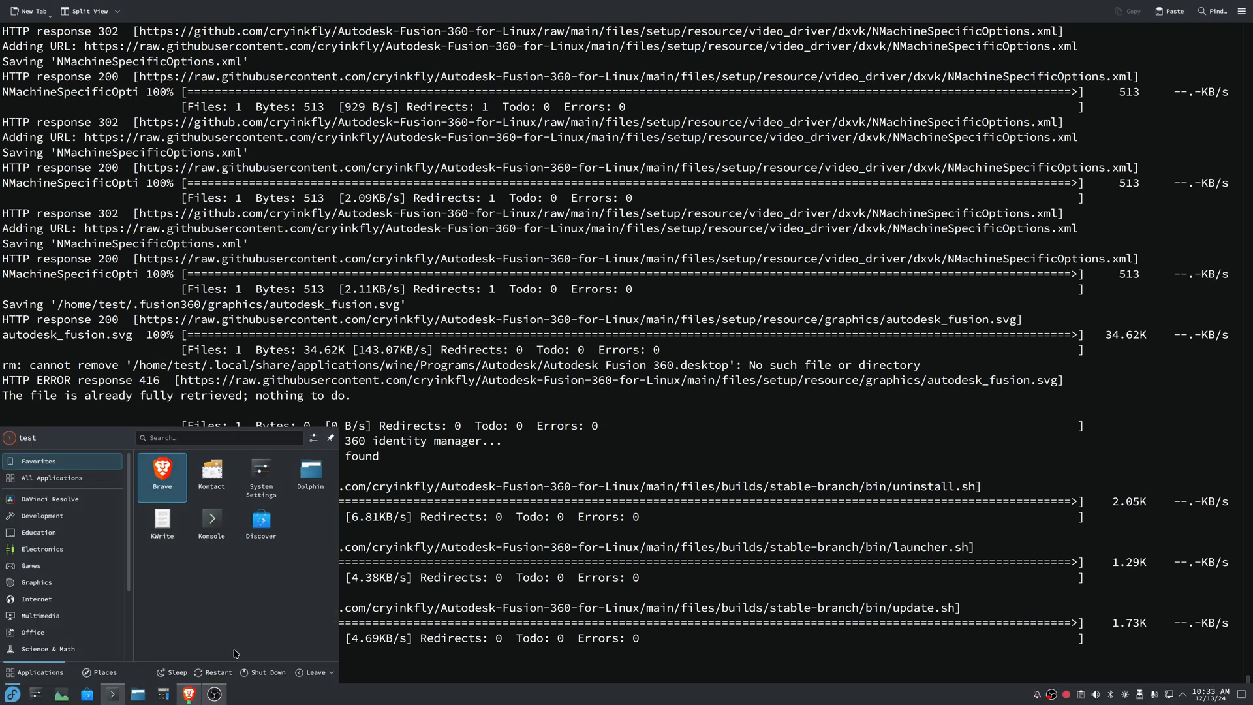
- Launch 'Autodesk Fusion 360 - default', accepting the update check and up-to-date notice
text(fusion)
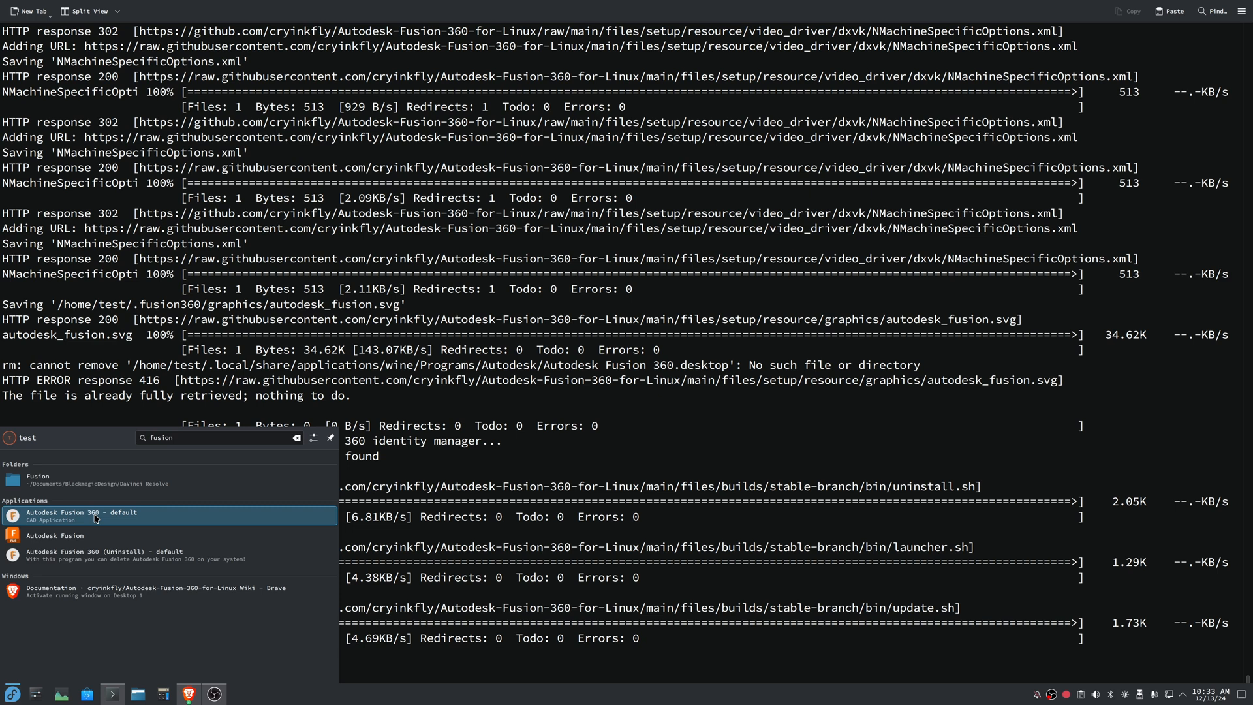
click(94, 515)
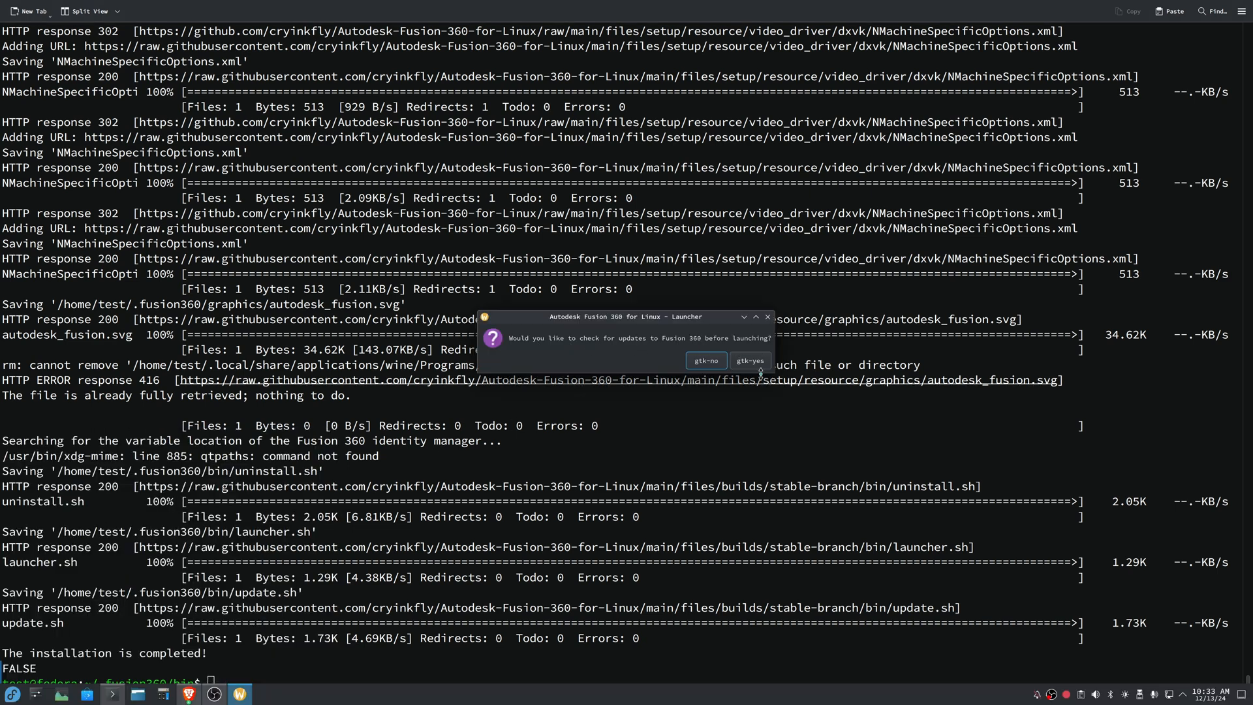
click(750, 360)
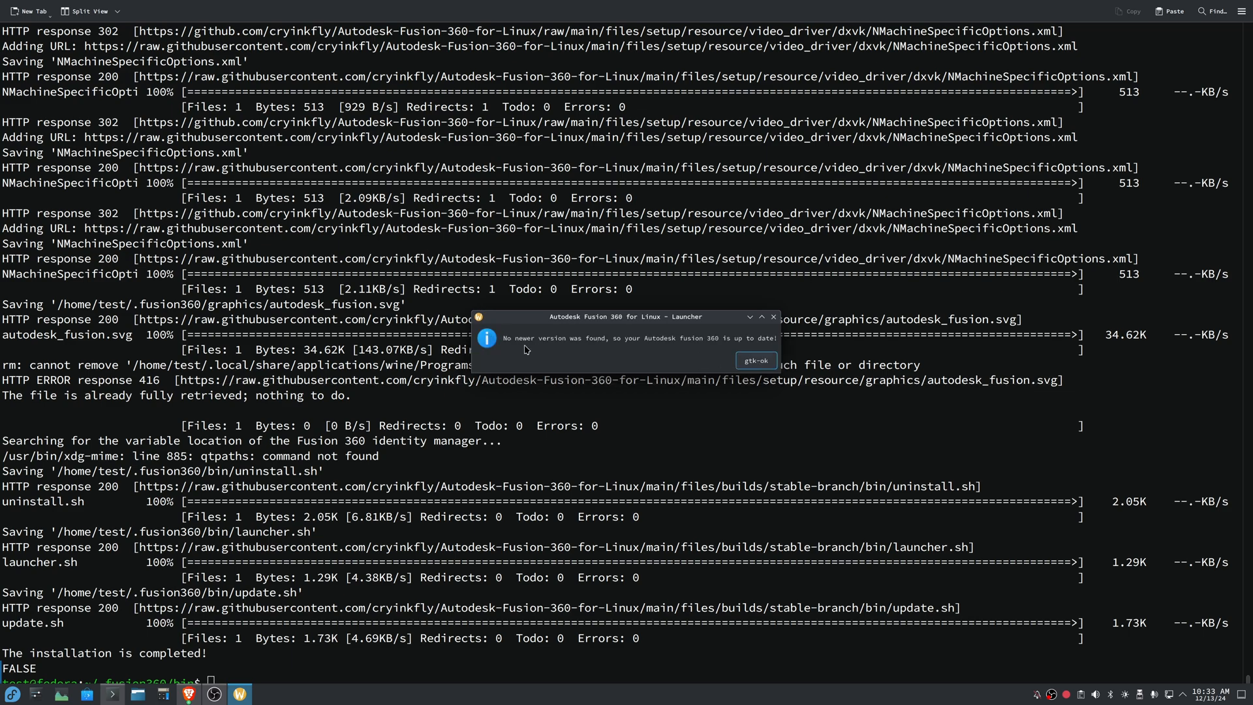
click(754, 360)
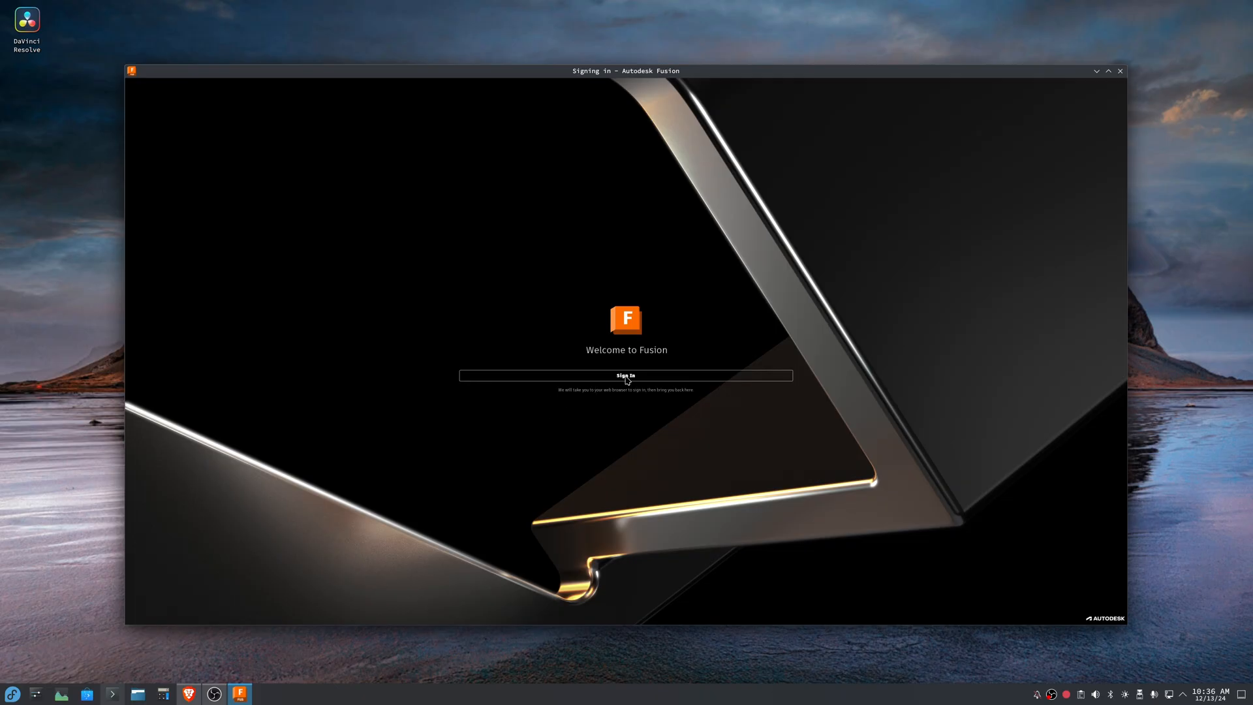
- Start Sign In from the Fusion welcome screen, opening the Autodesk sign-in page
click(625, 376)
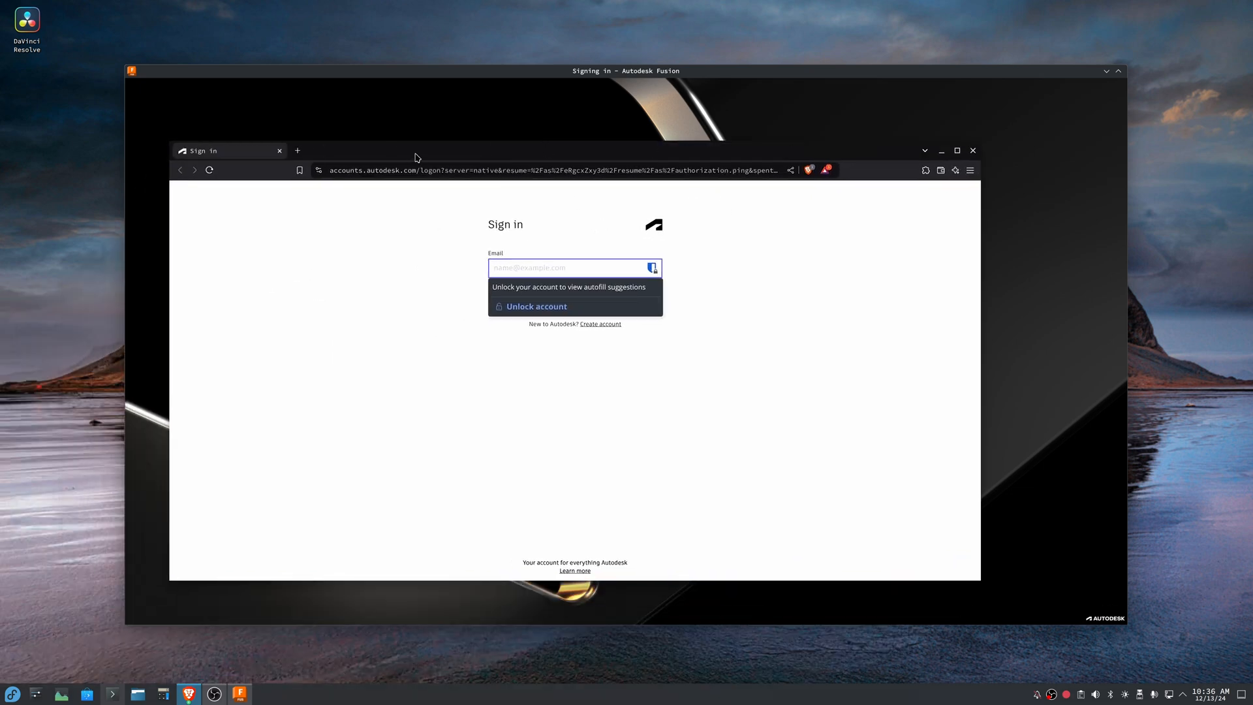
mouse_move(647, 165)
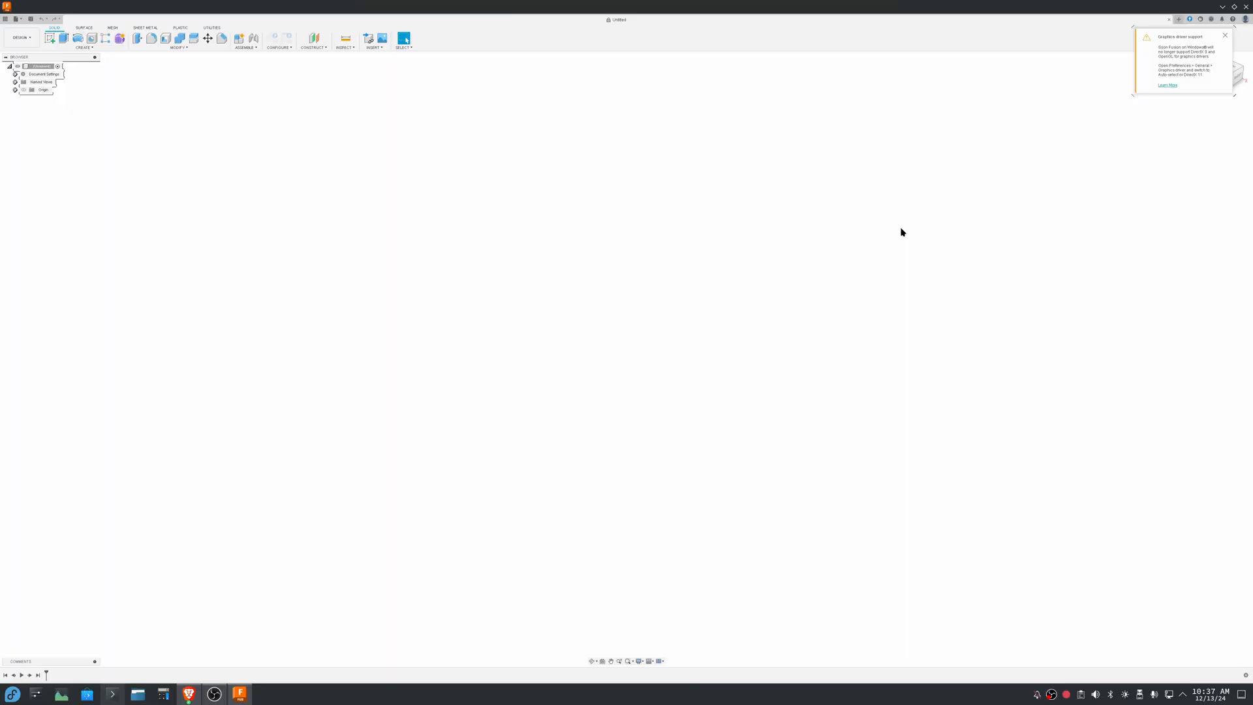
mouse_move(836, 209)
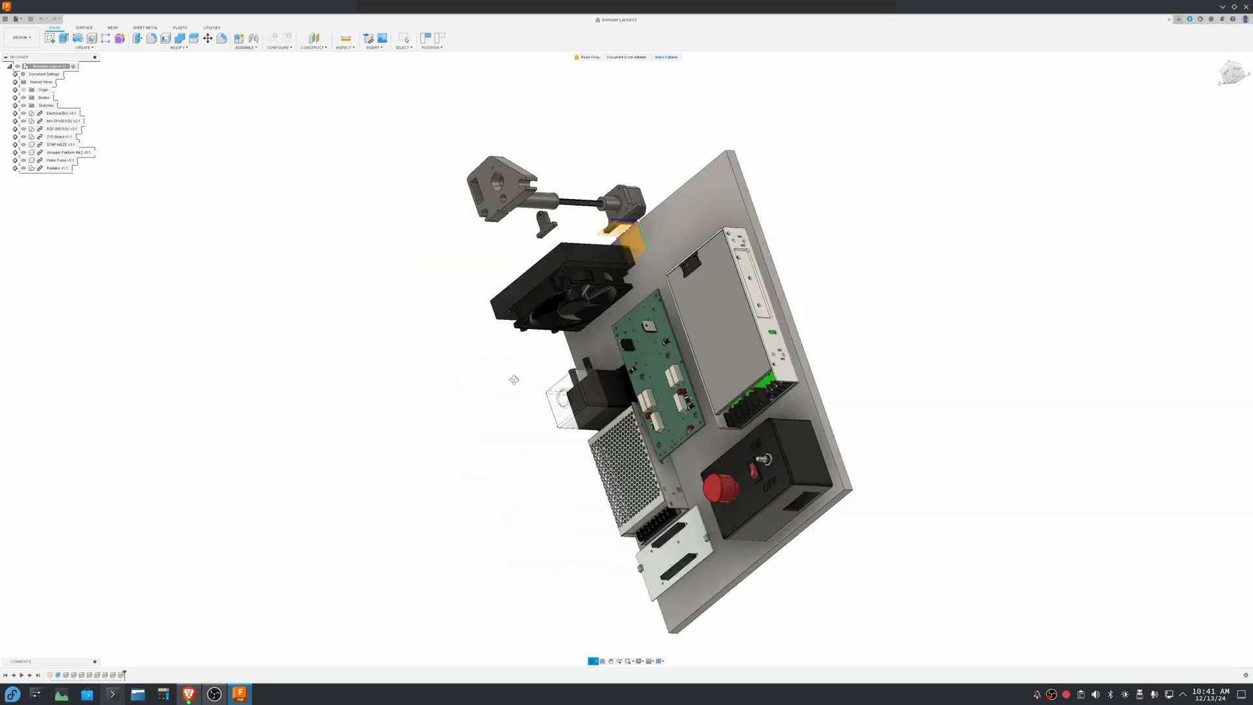
scroll(down, 3)
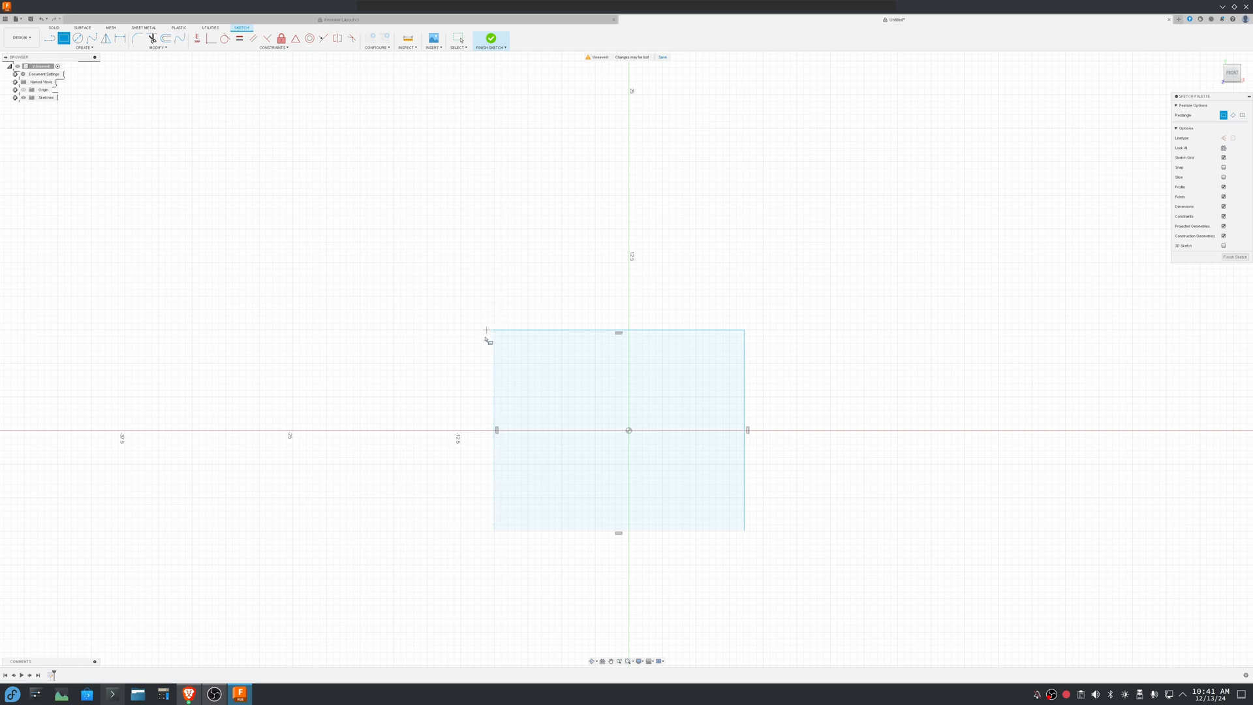
mouse_move(726, 482)
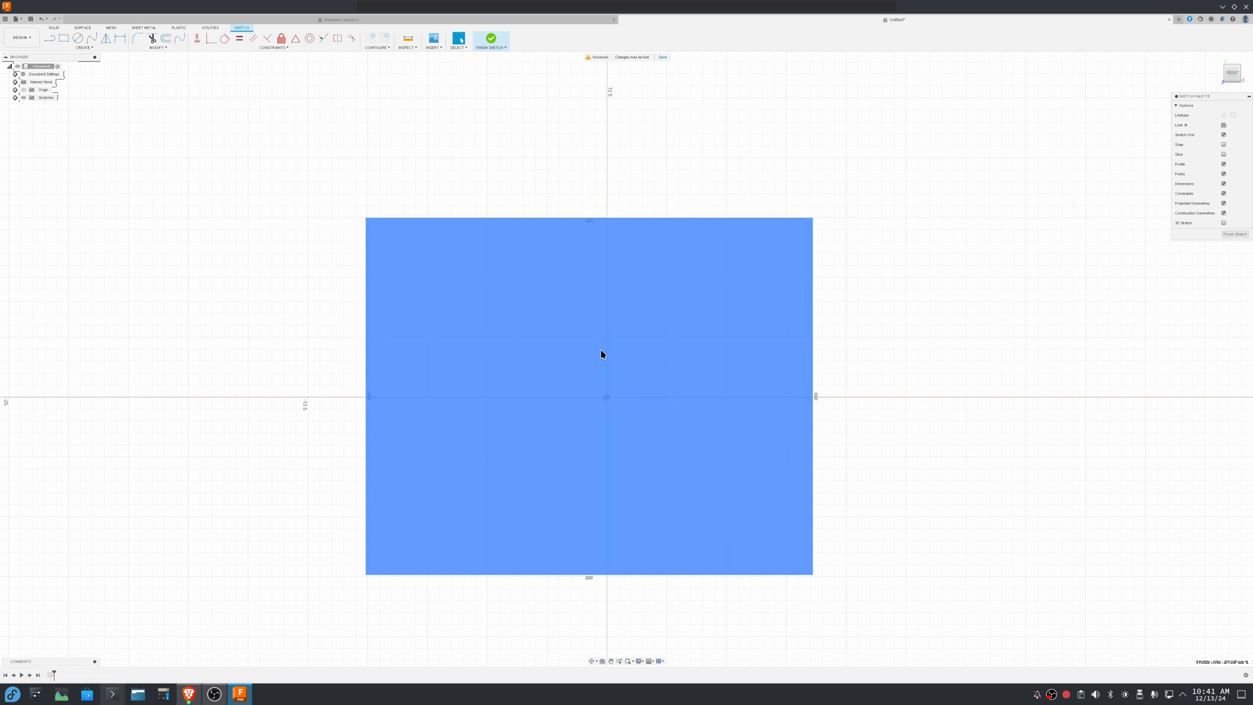
mouse_move(494, 181)
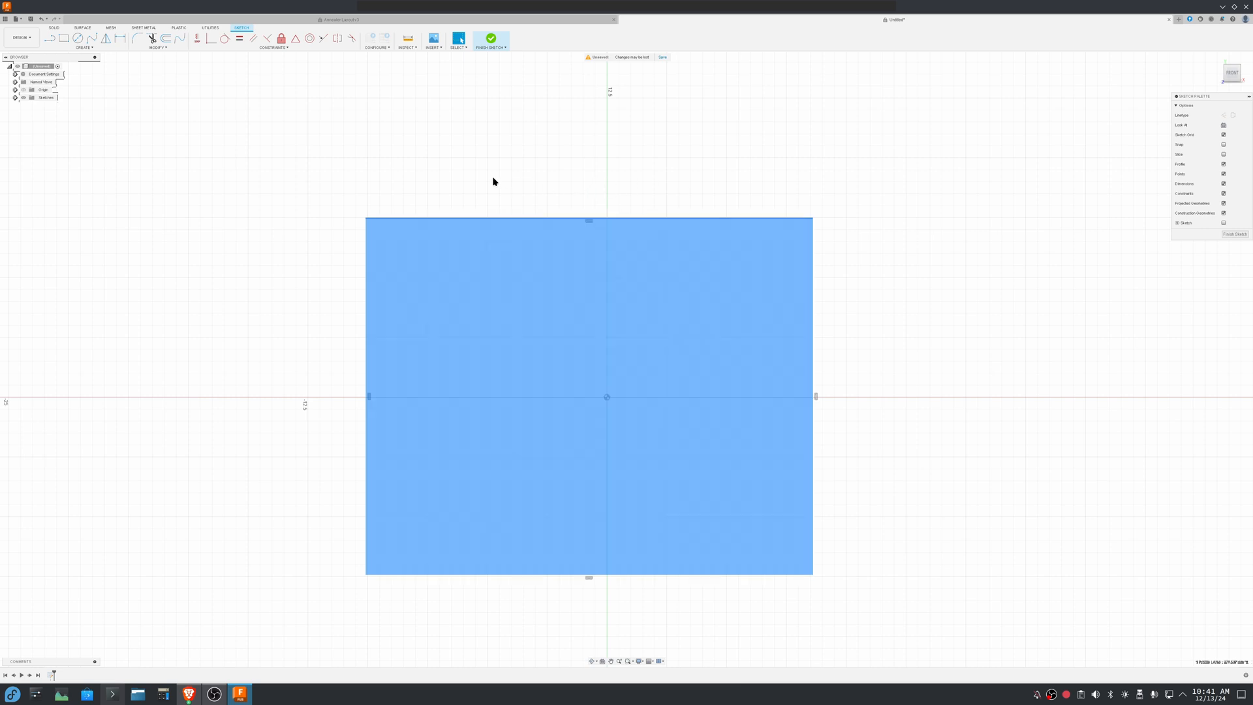
click(491, 38)
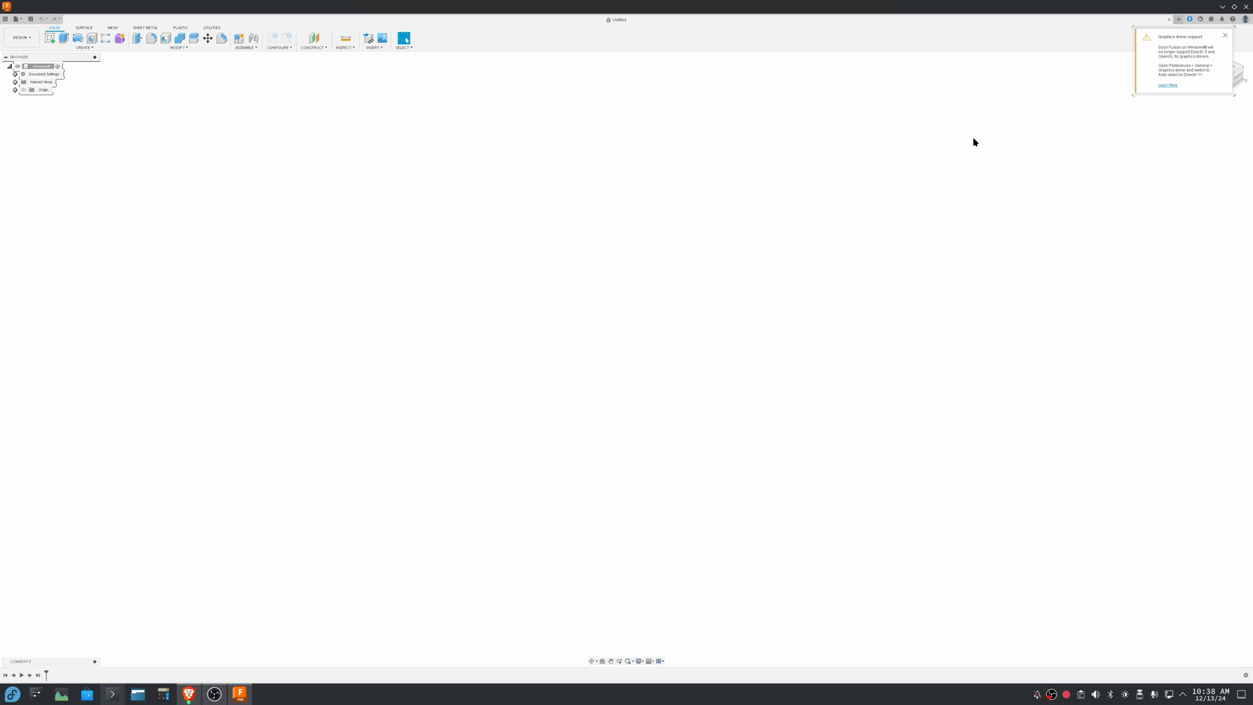
mouse_move(1122, 69)
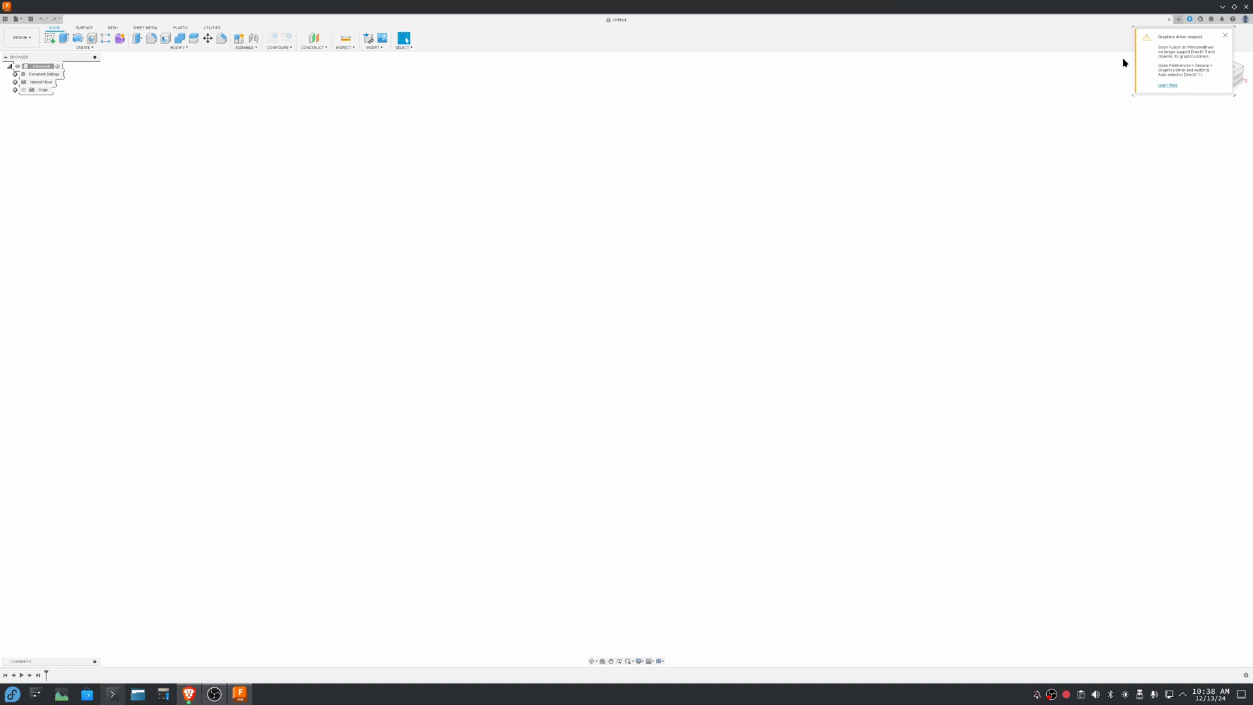
mouse_move(1118, 57)
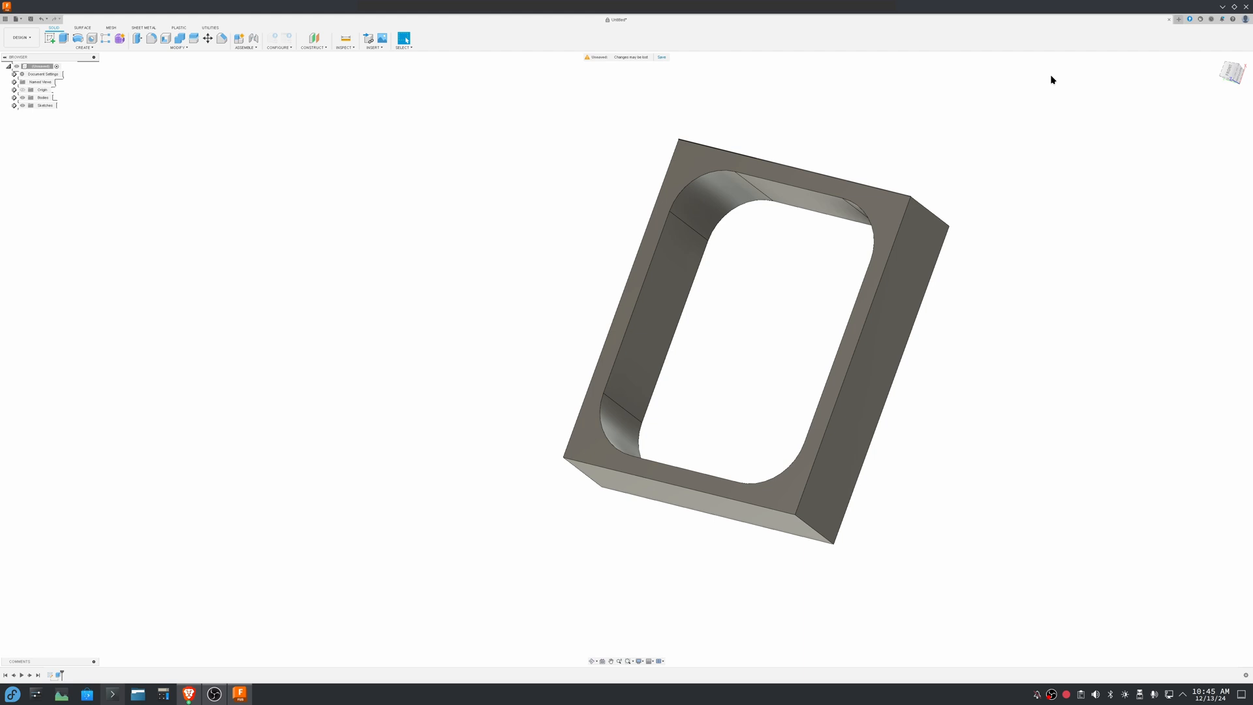
mouse_move(1129, 68)
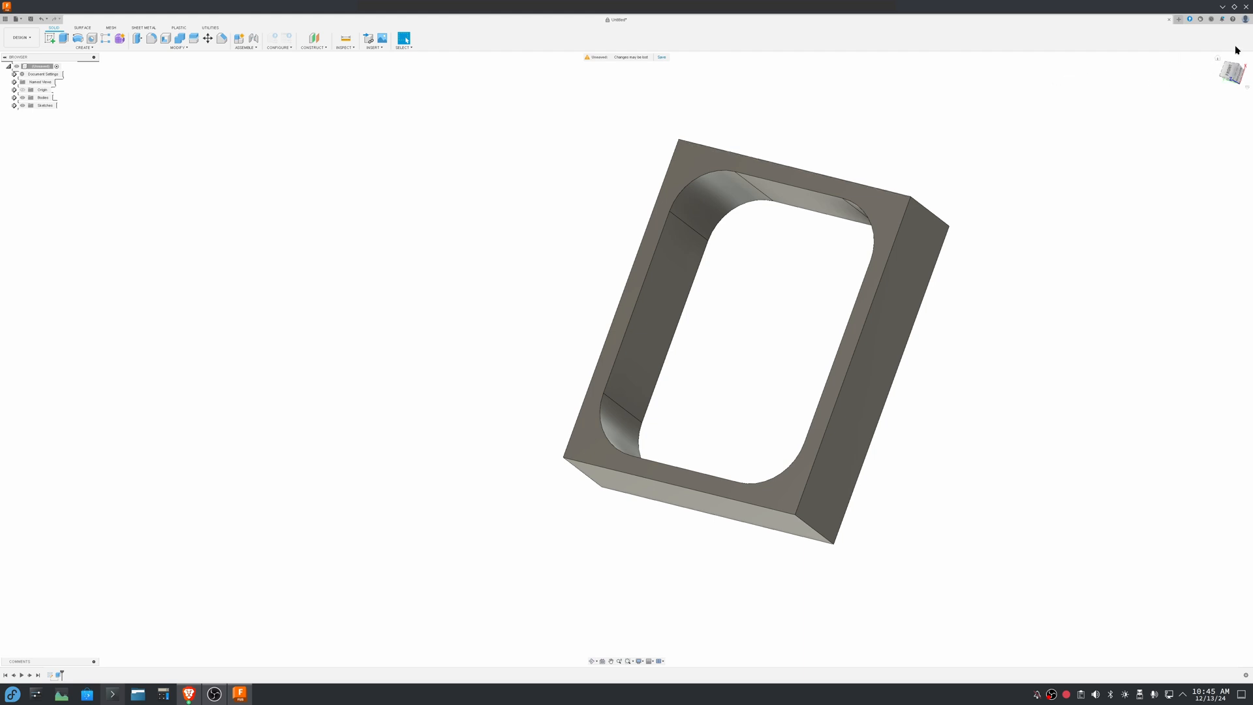
- Open the user menu to reach Fusion's Preferences for the graphics driver setting
click(1241, 18)
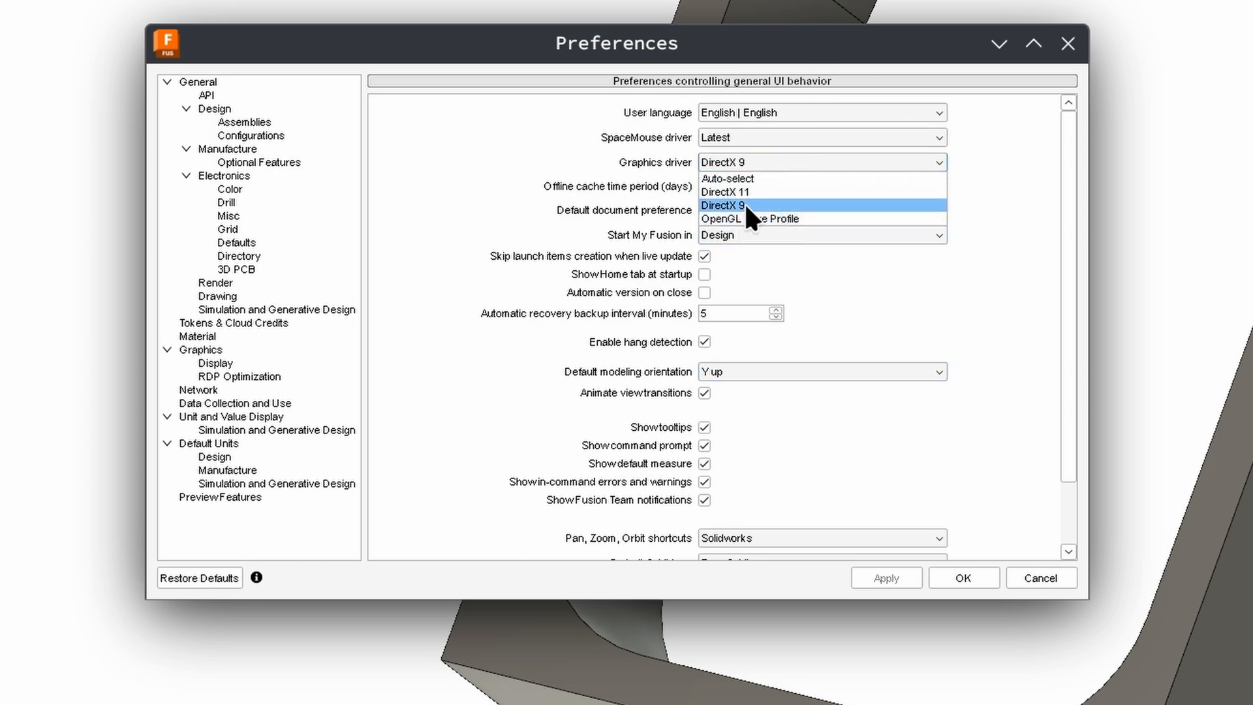
mouse_move(748, 218)
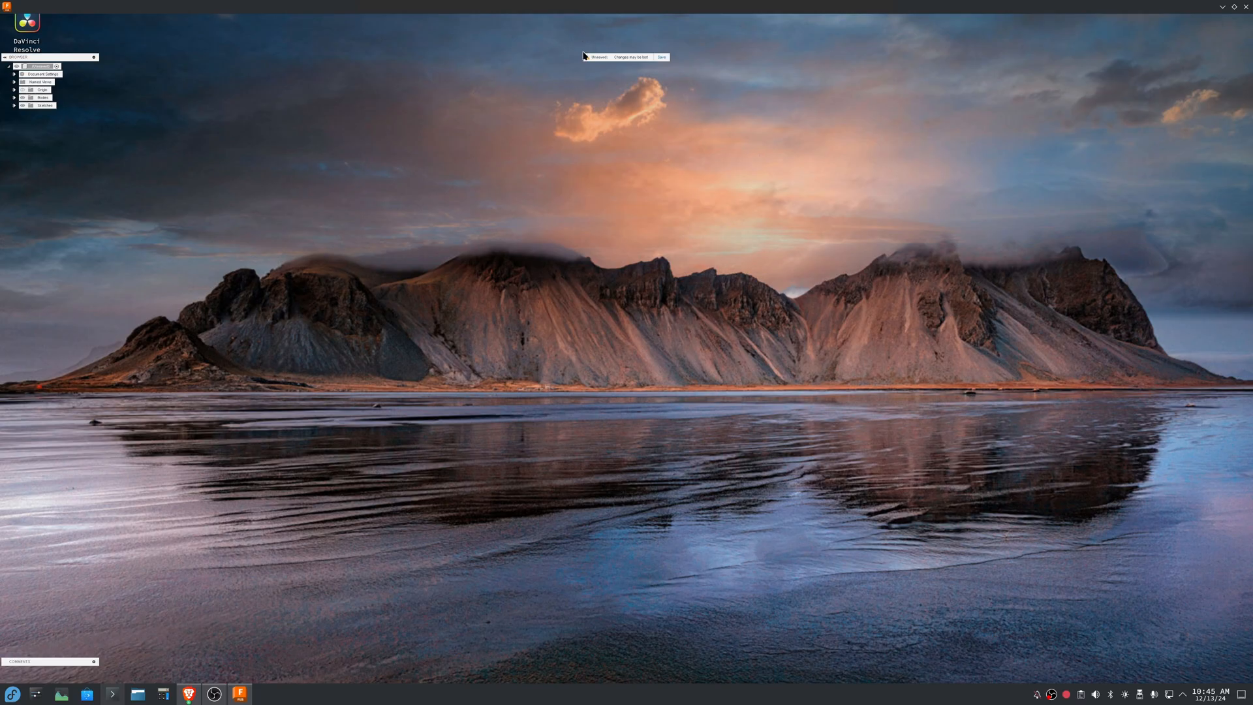
mouse_move(630, 99)
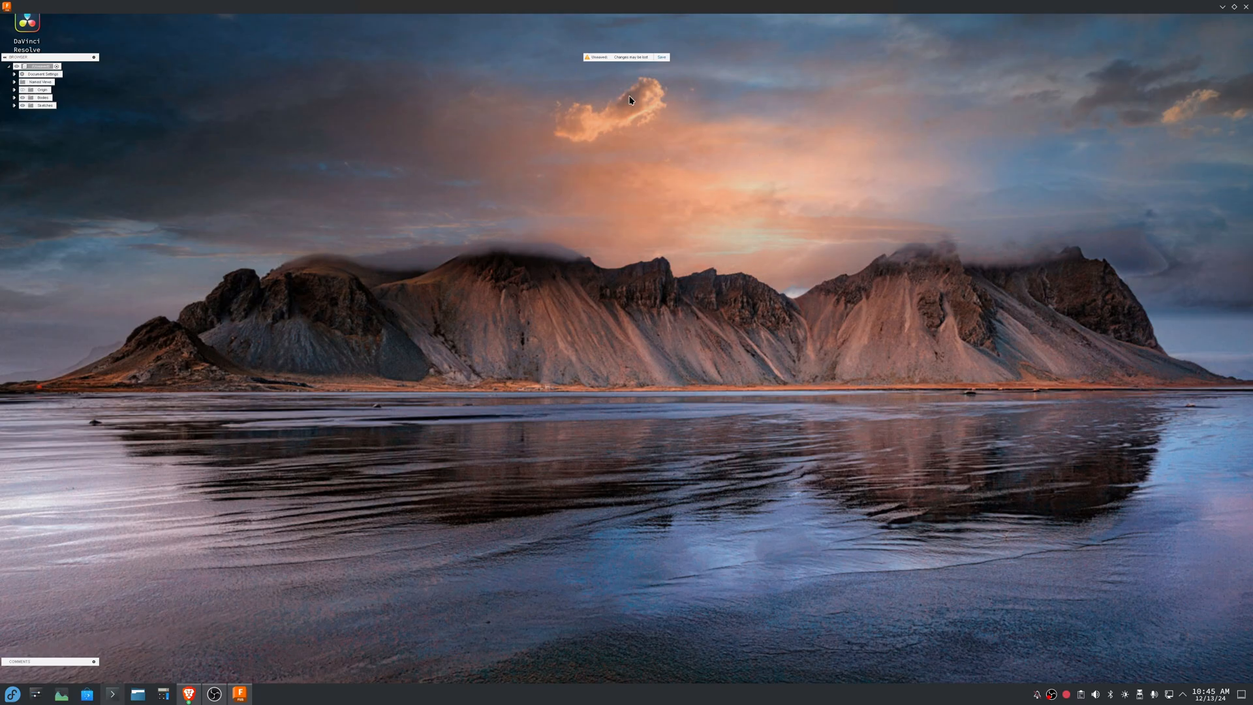
mouse_move(249, 505)
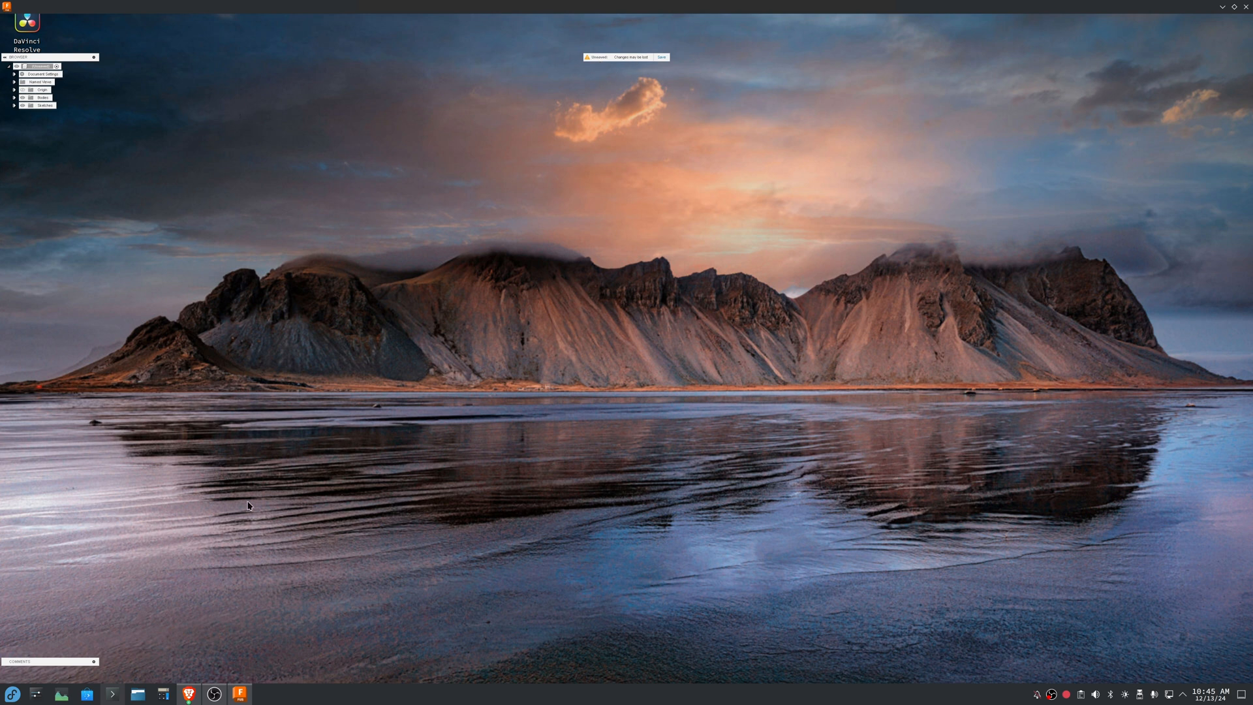
mouse_move(514, 106)
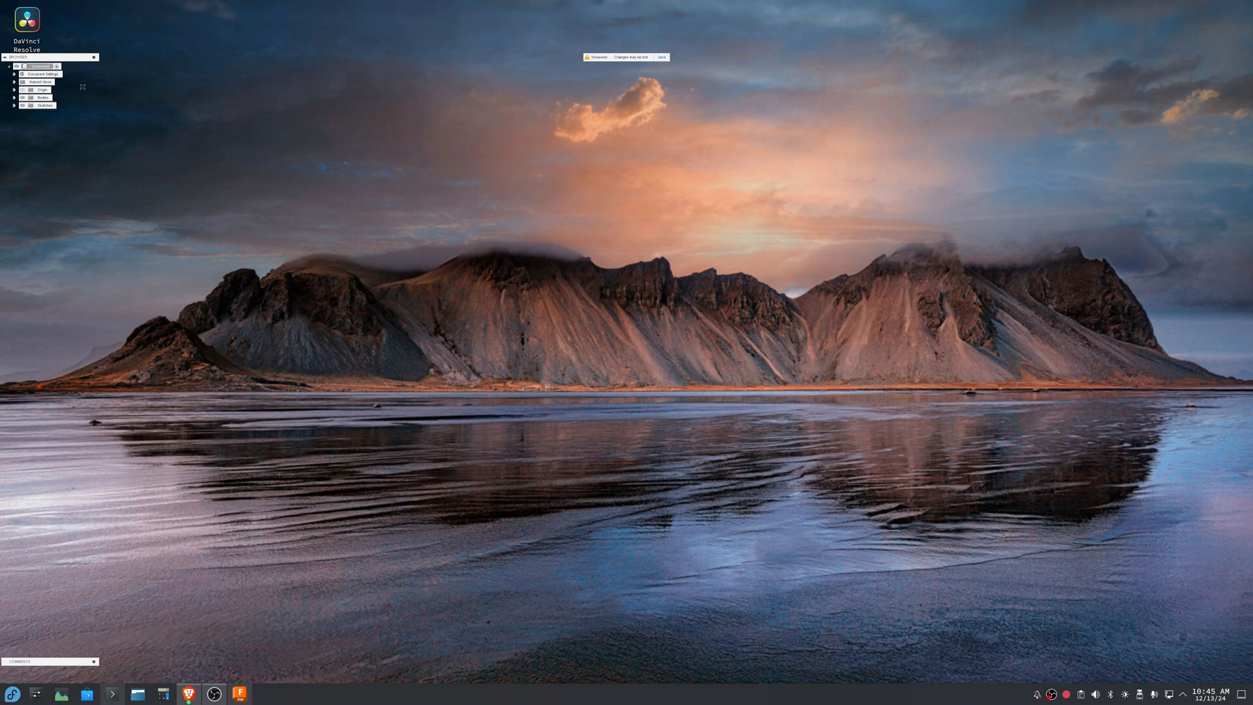
mouse_move(349, 633)
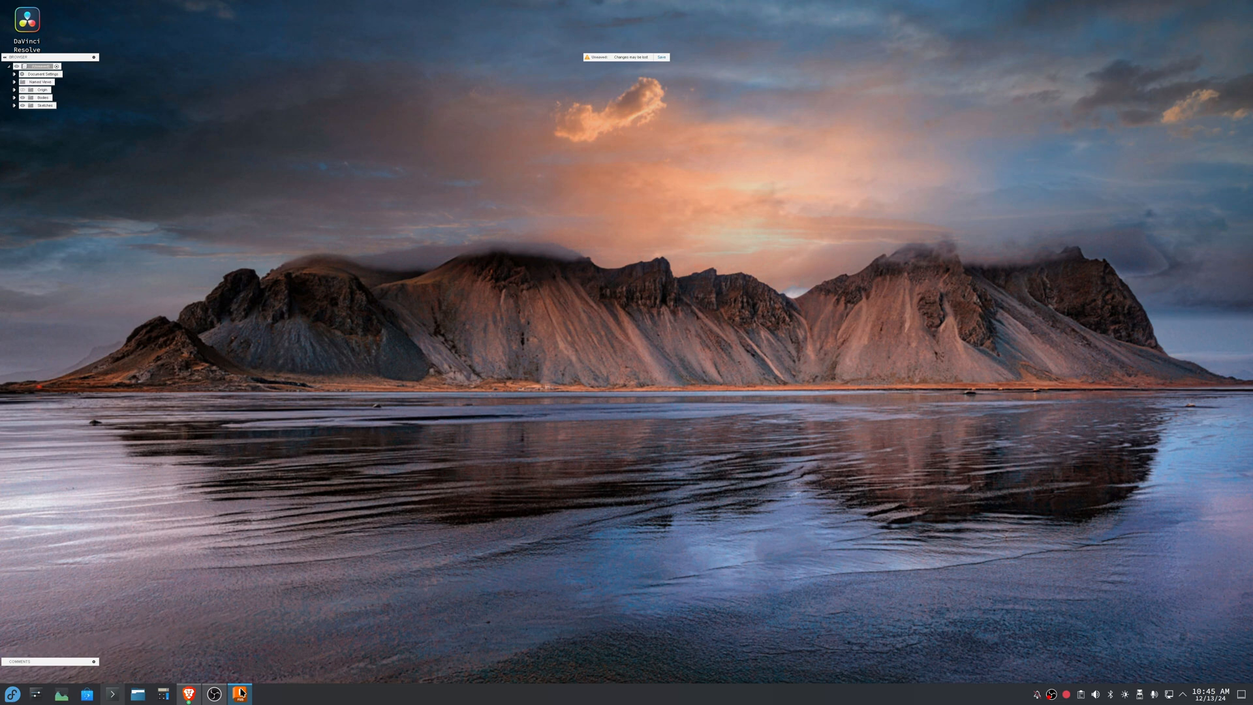
- Restore the Fusion 360 window from the taskbar, showing the frame body again
click(239, 693)
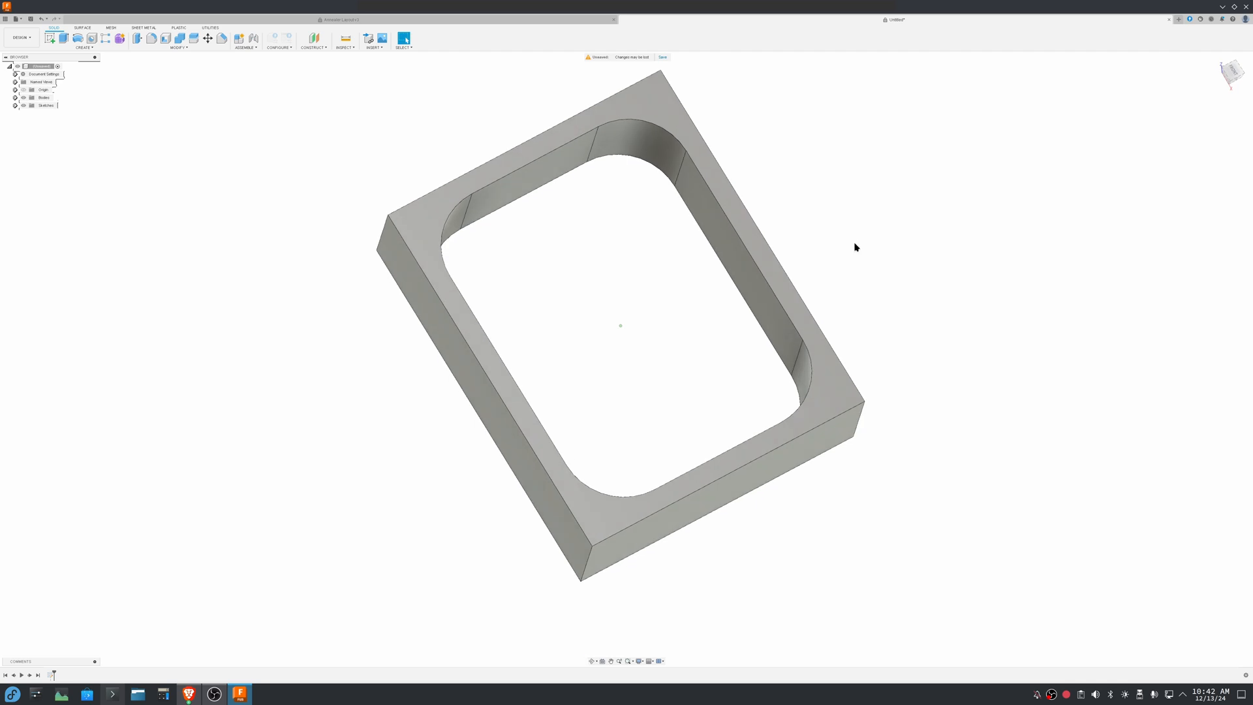
mouse_move(851, 289)
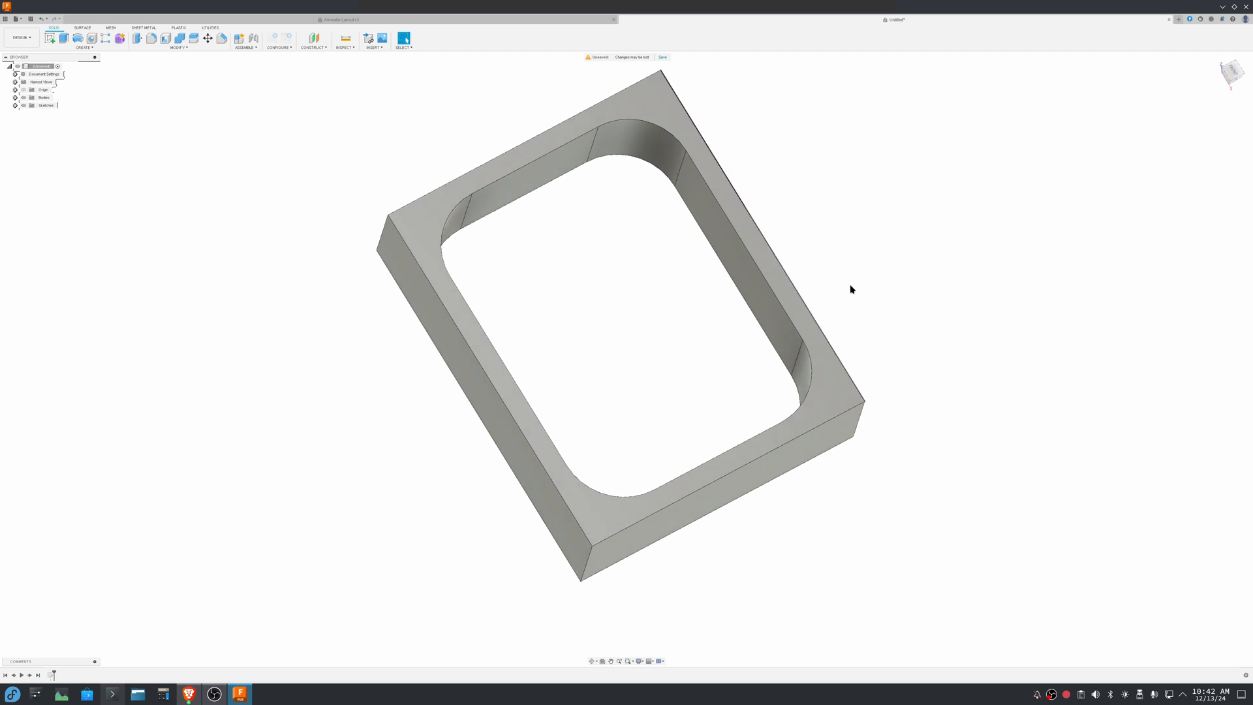
mouse_move(879, 274)
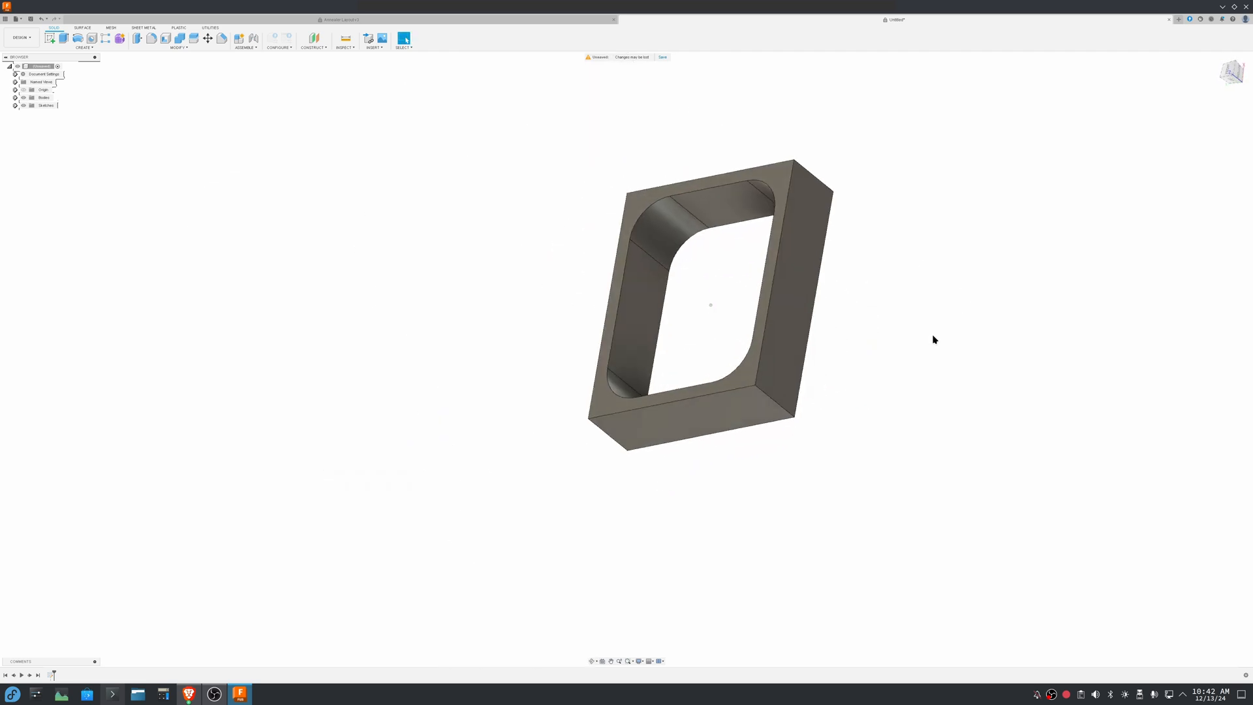
mouse_move(922, 260)
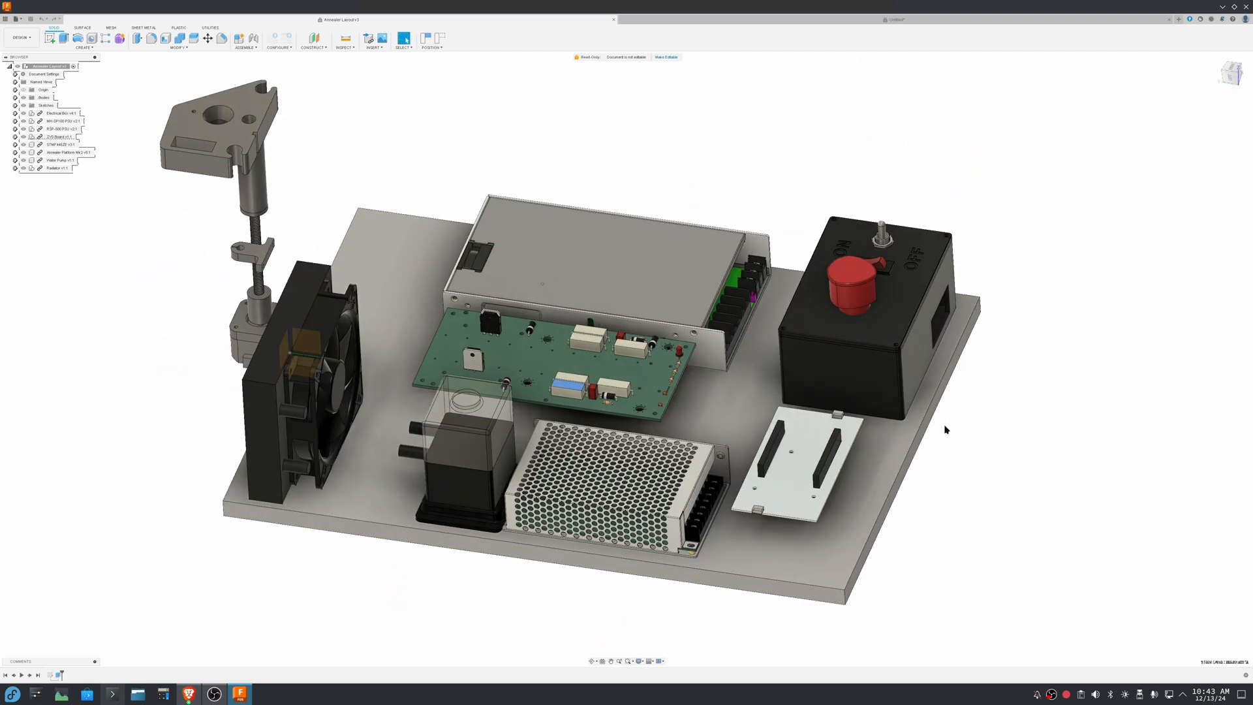
mouse_move(963, 431)
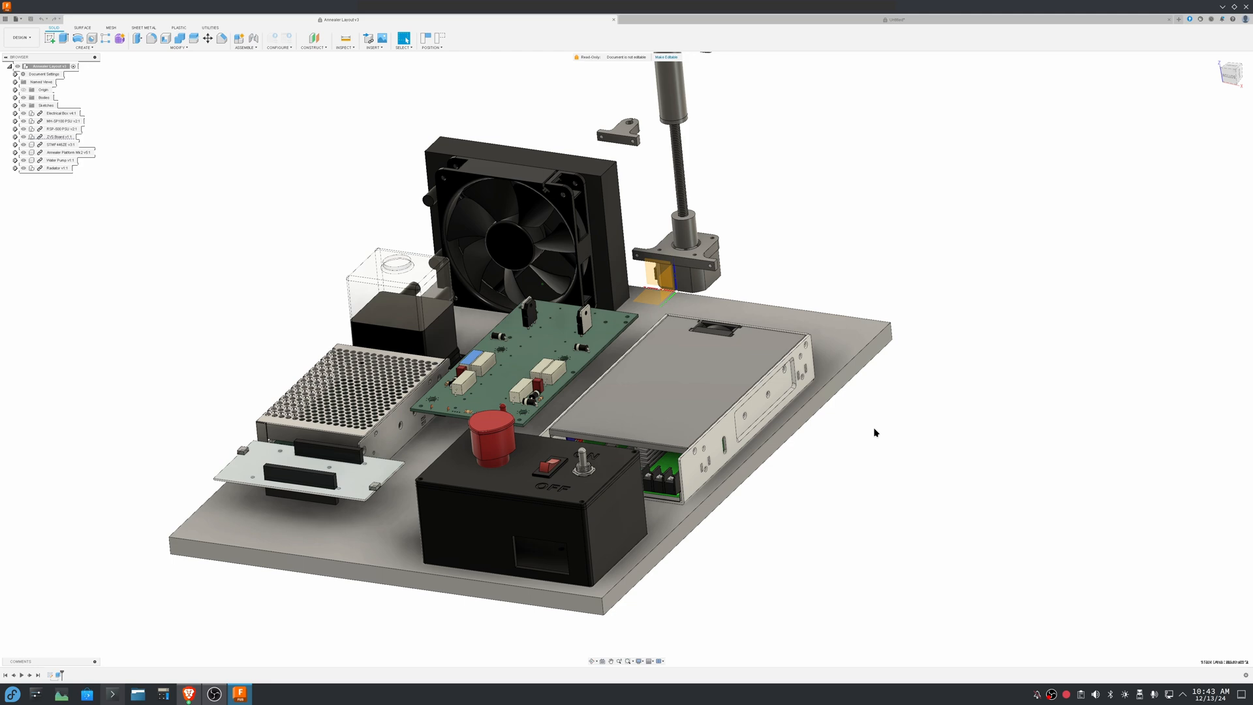
mouse_move(846, 433)
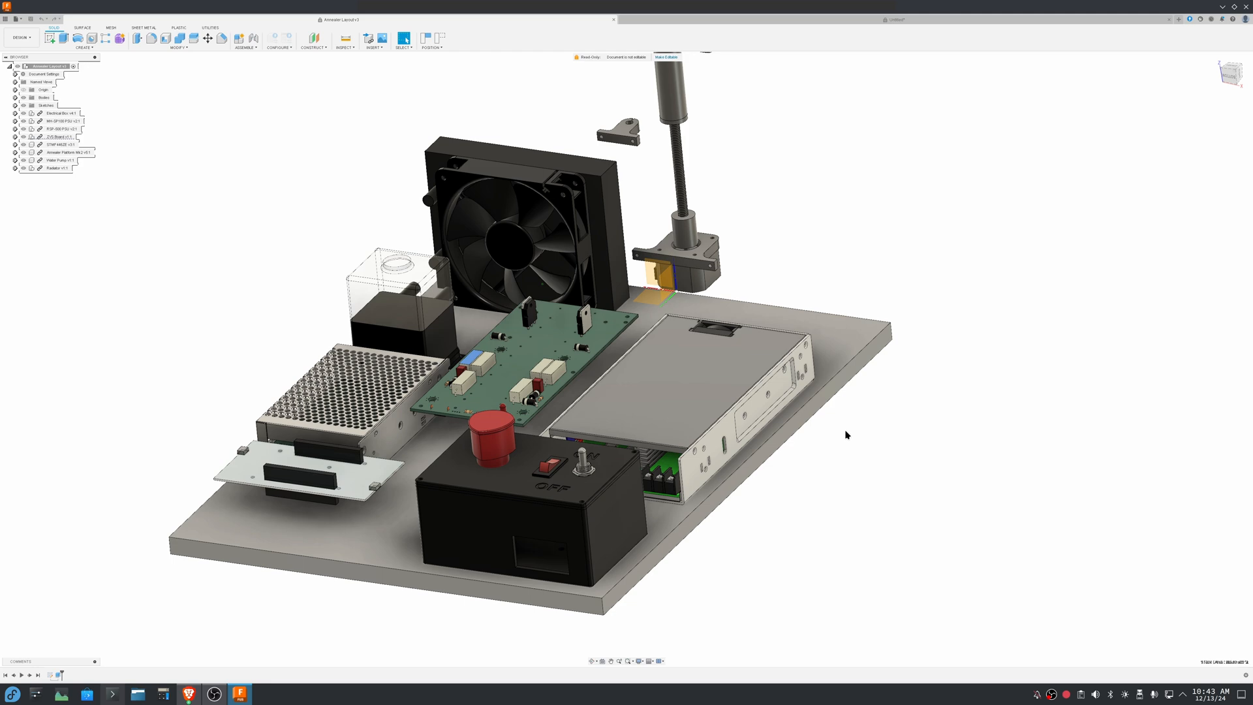